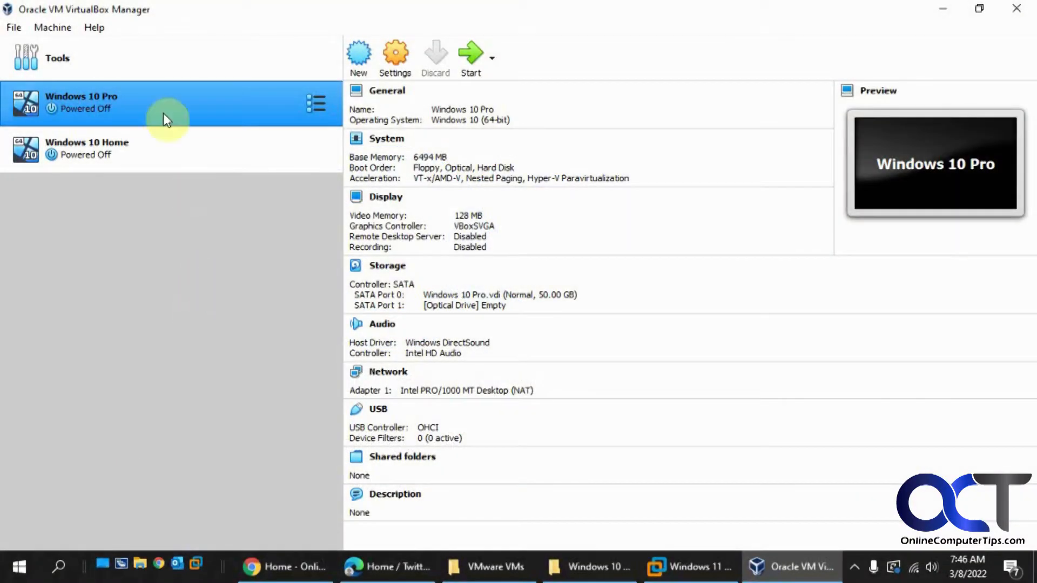
pyautogui.moveTo(234, 292)
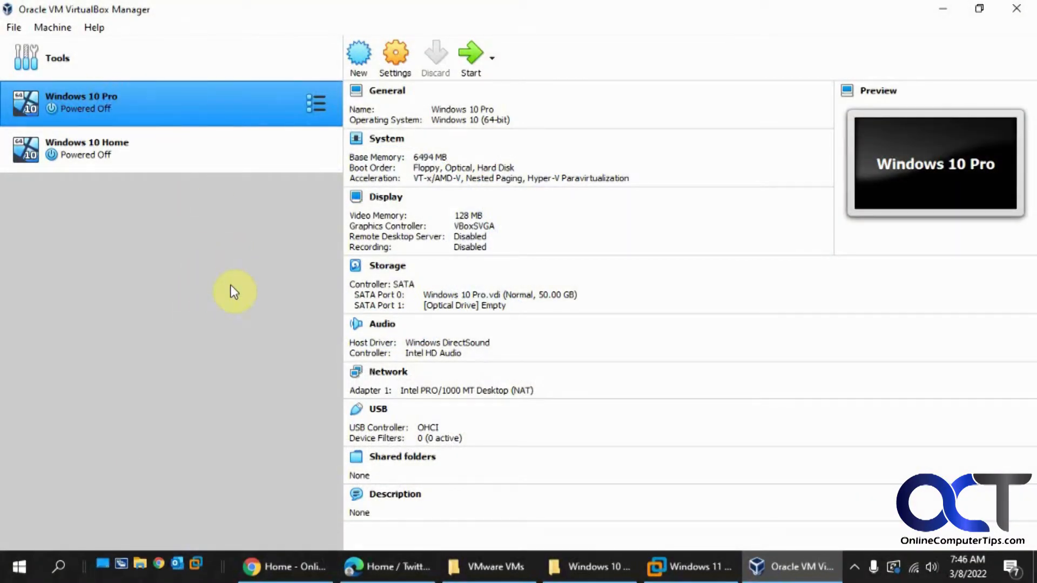
pyautogui.moveTo(221, 275)
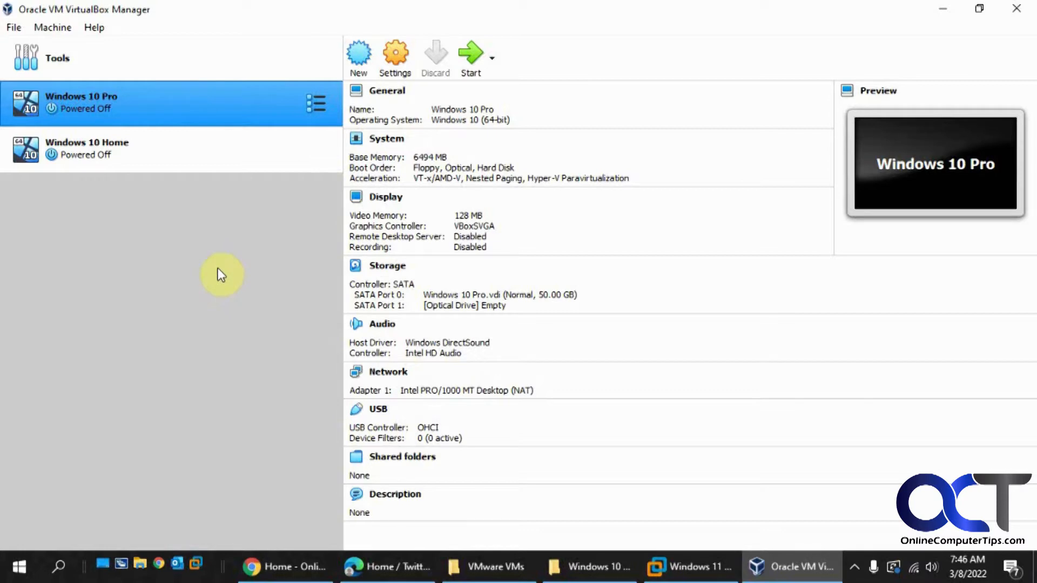
pyautogui.moveTo(198, 222)
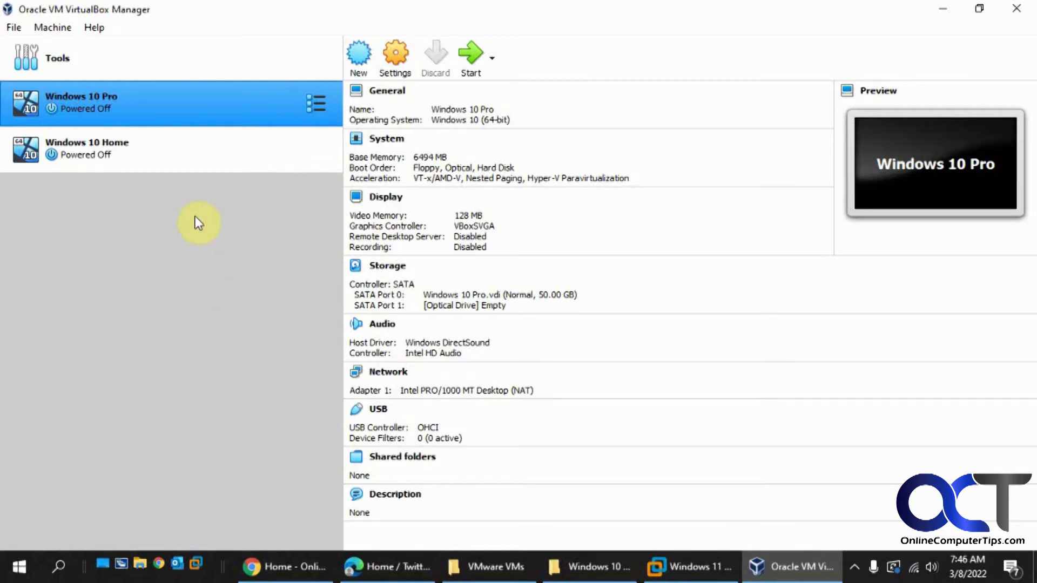
pyautogui.moveTo(186, 262)
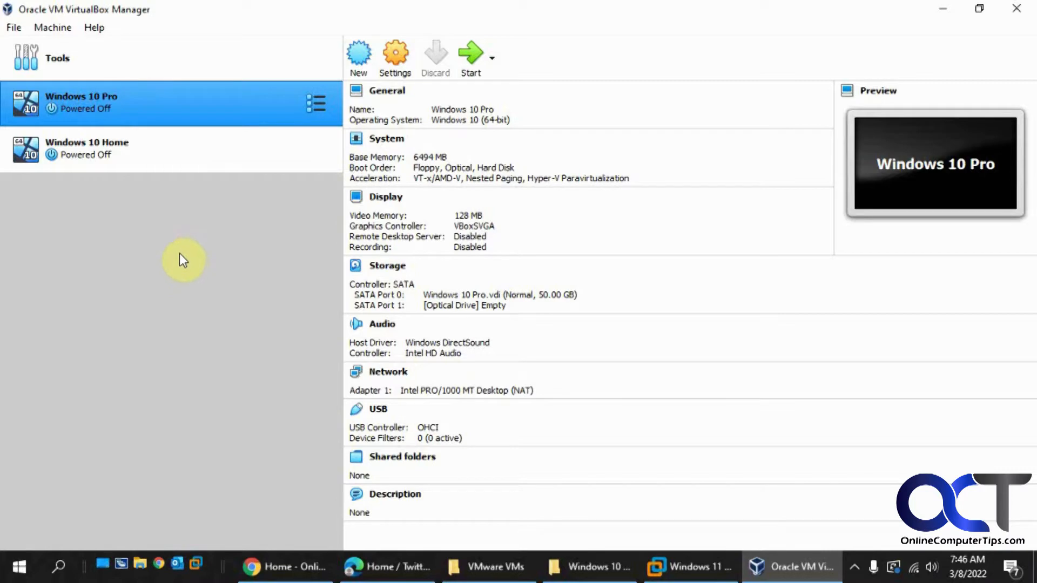
pyautogui.moveTo(184, 253)
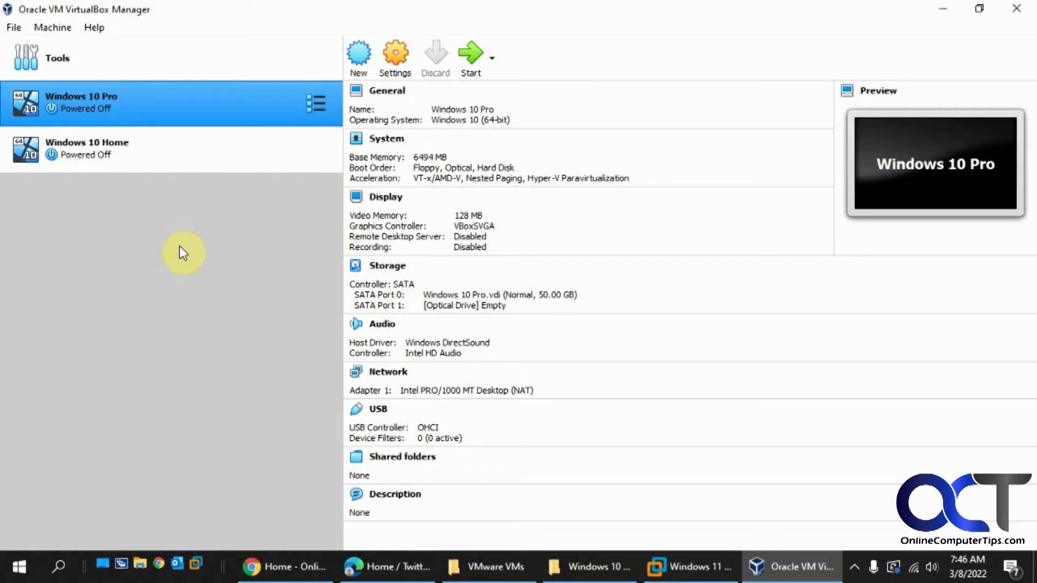
pyautogui.moveTo(193, 249)
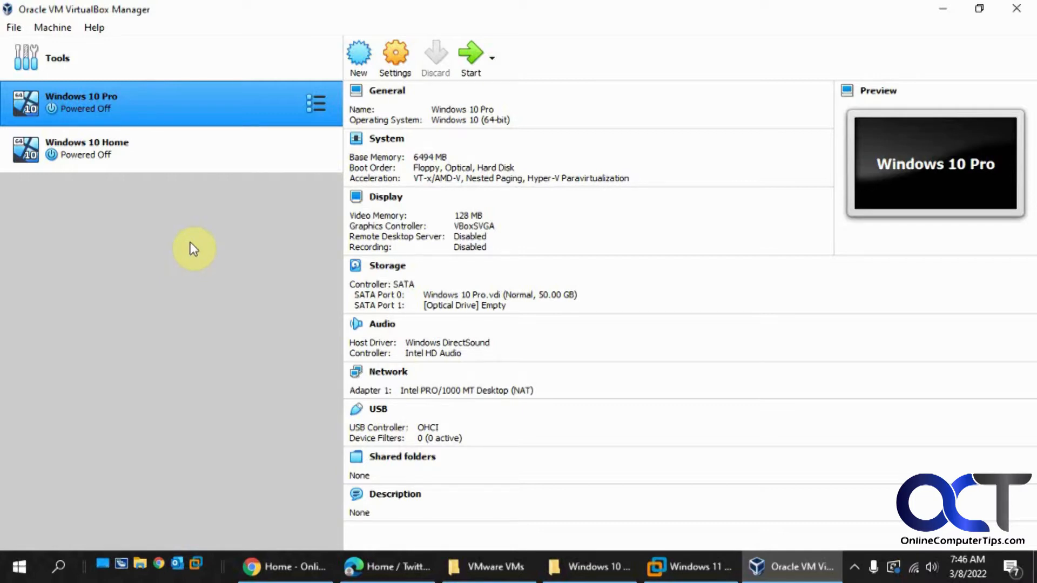
pyautogui.moveTo(211, 258)
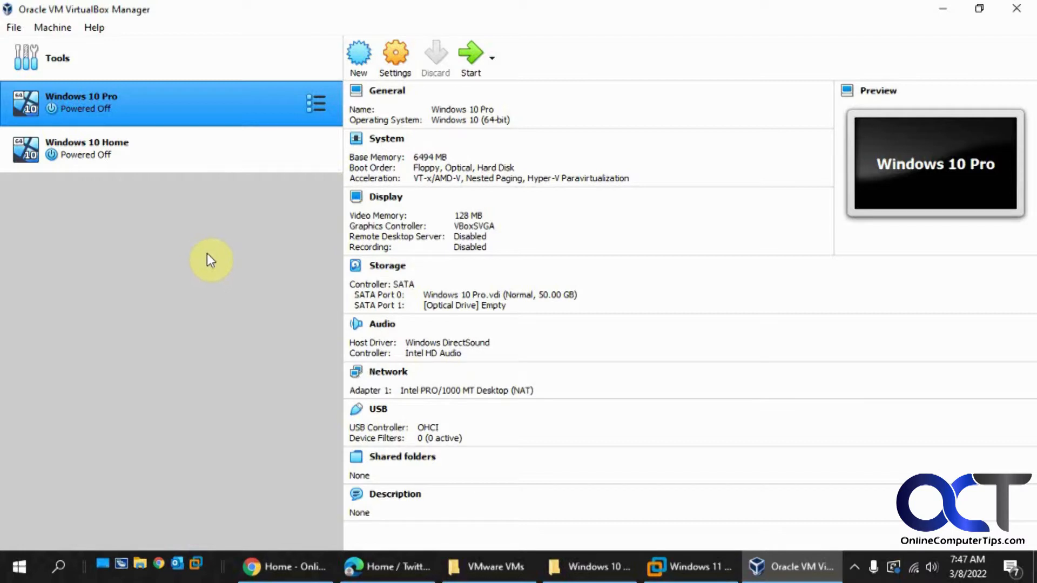
pyautogui.moveTo(192, 312)
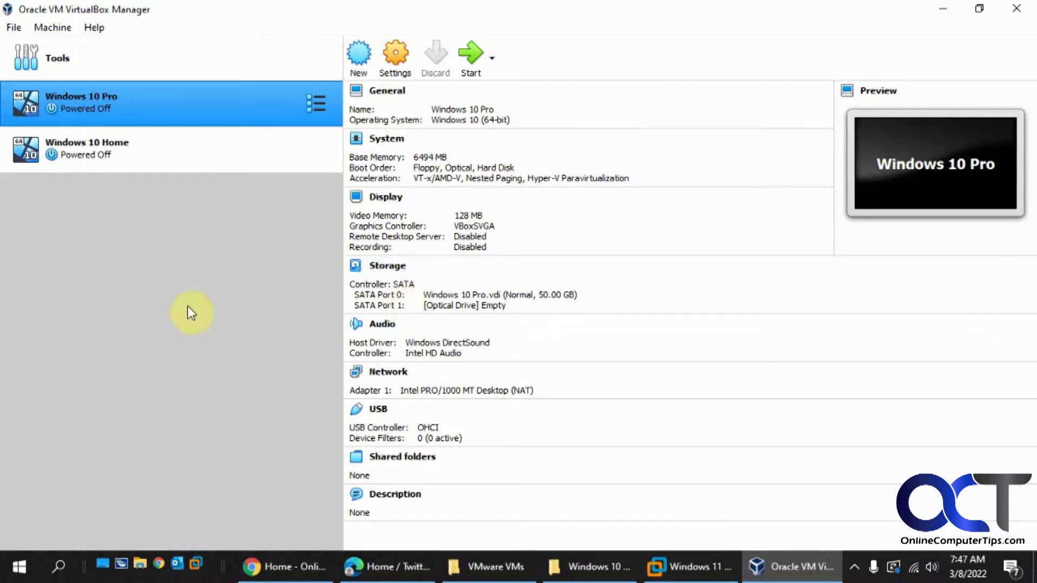
pyautogui.moveTo(146, 17)
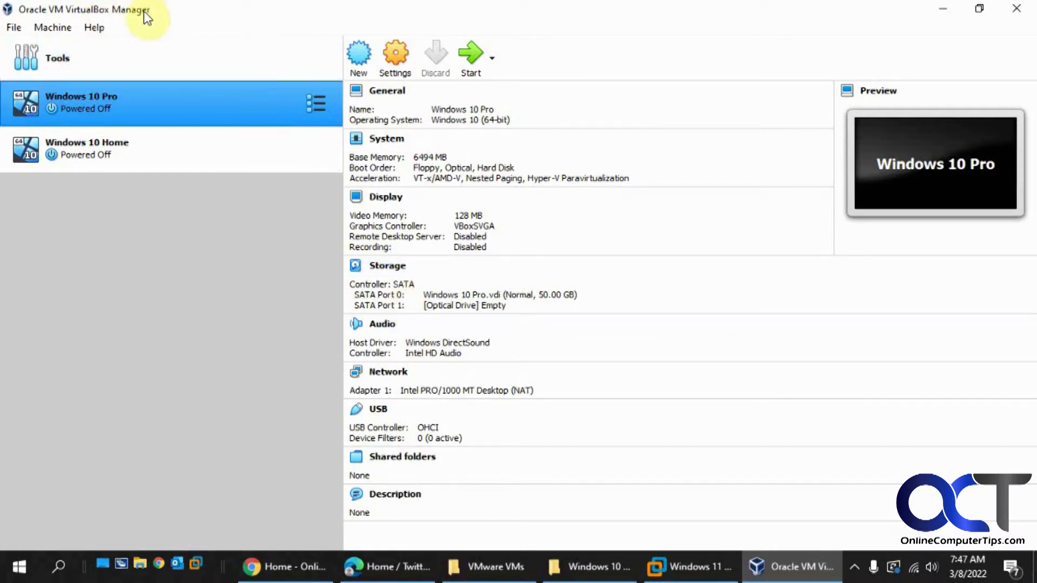
# Show the Windows 10 Pro.vdi hard disk's attributes in the Virtual Media Manager
pyautogui.click(13, 27)
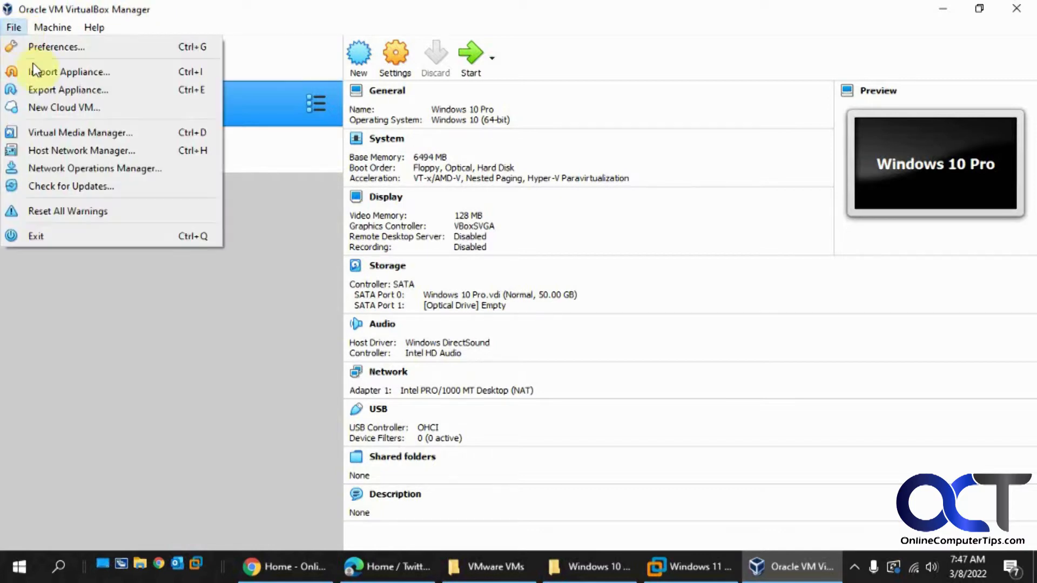
pyautogui.moveTo(78, 132)
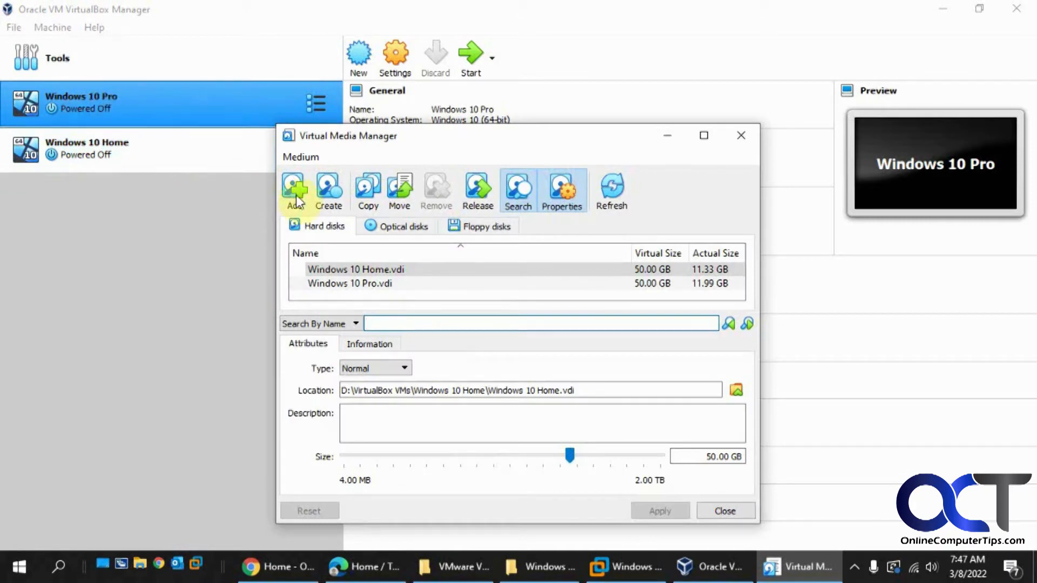
pyautogui.click(350, 283)
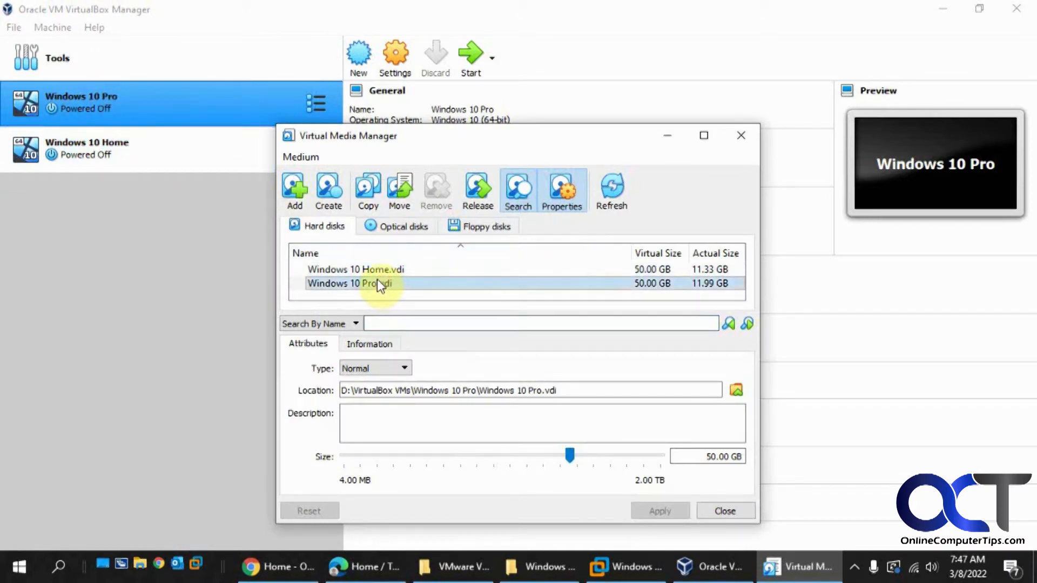
pyautogui.moveTo(378, 283)
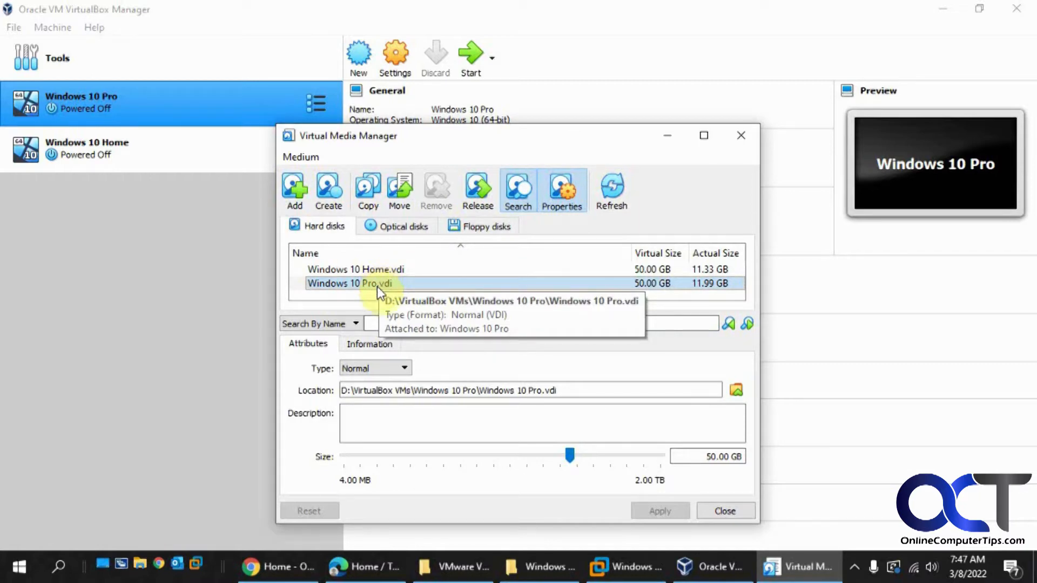
pyautogui.moveTo(367, 192)
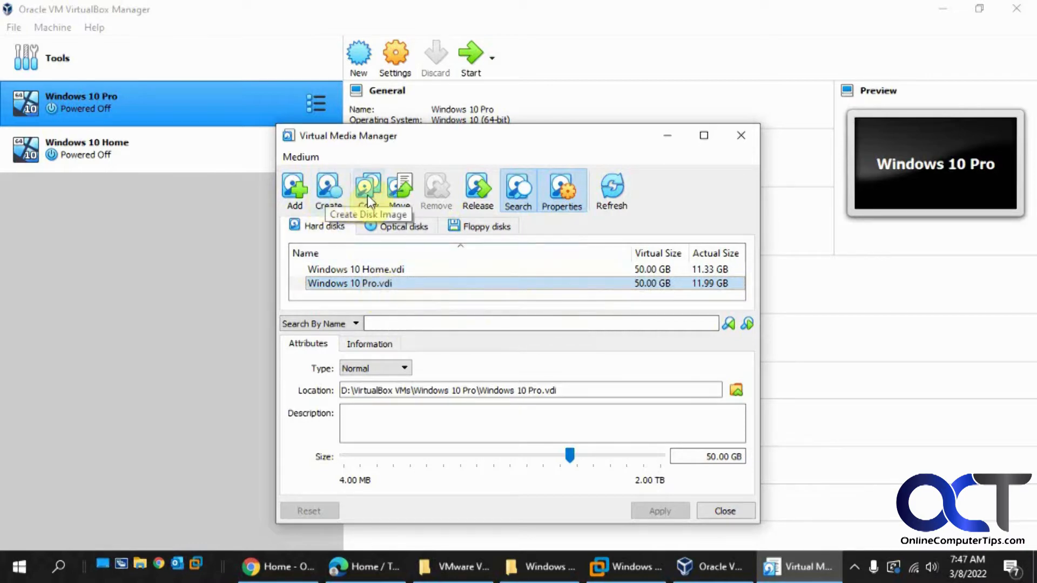
# Start a copy of the Windows 10 Pro disk with VMDK as its file type
pyautogui.click(368, 188)
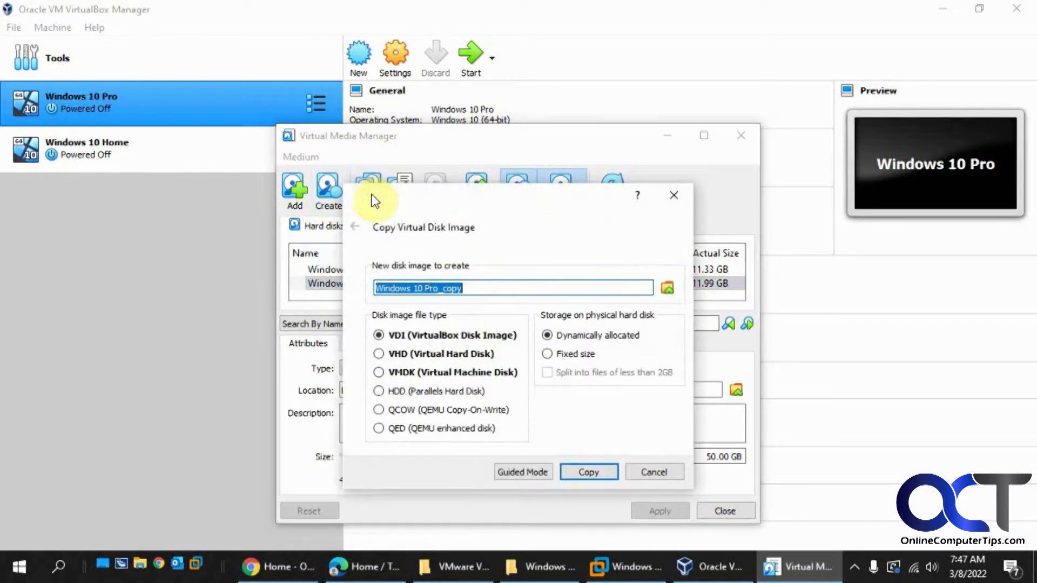
pyautogui.moveTo(453, 287)
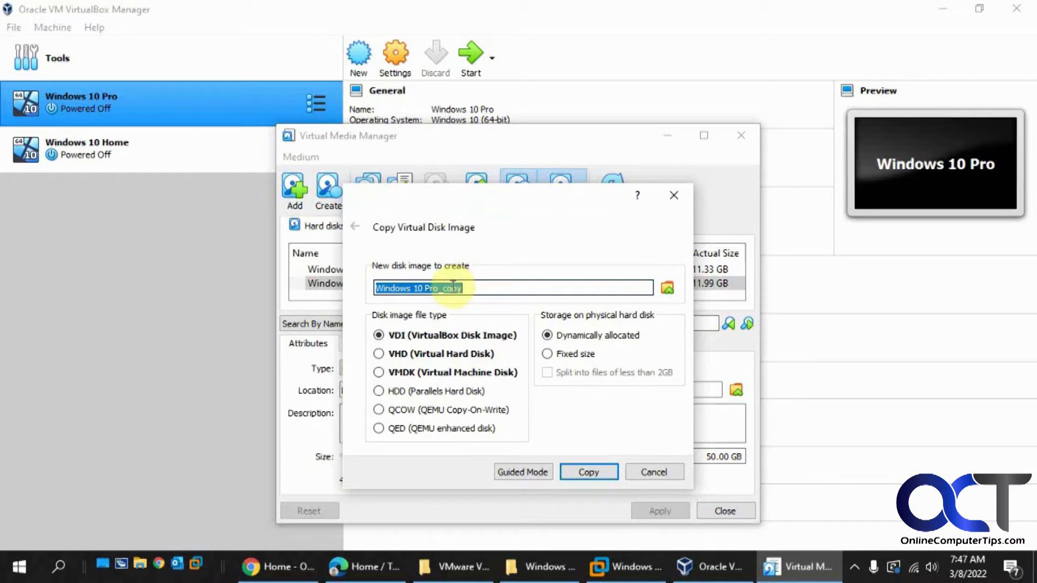
pyautogui.moveTo(383, 387)
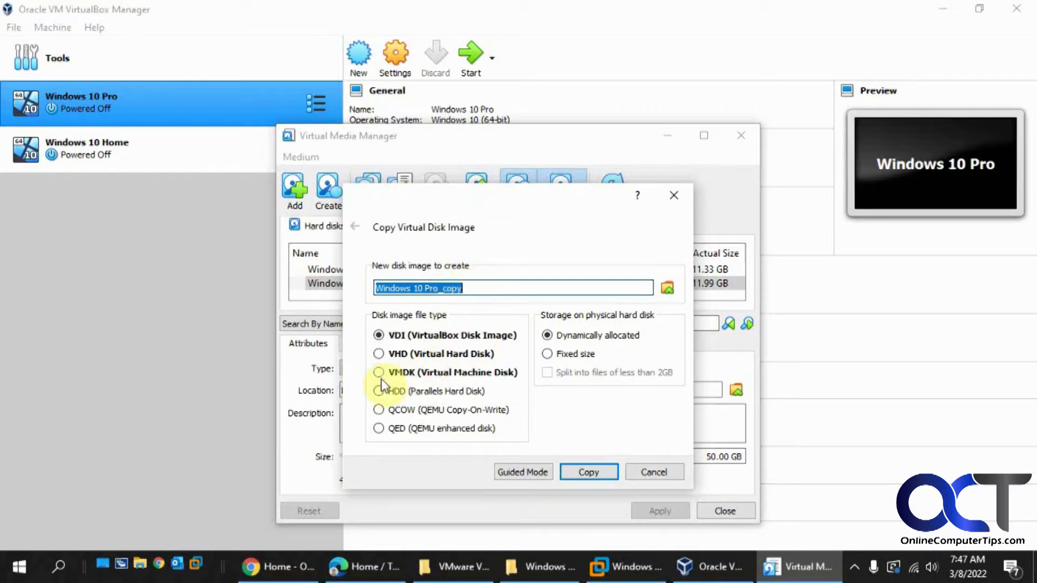
pyautogui.click(379, 373)
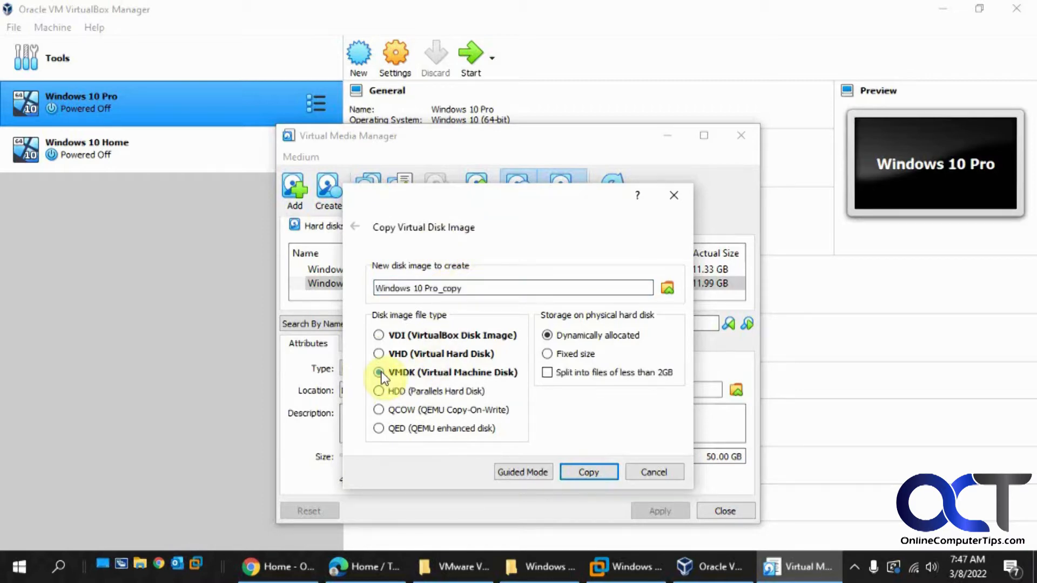
pyautogui.click(379, 371)
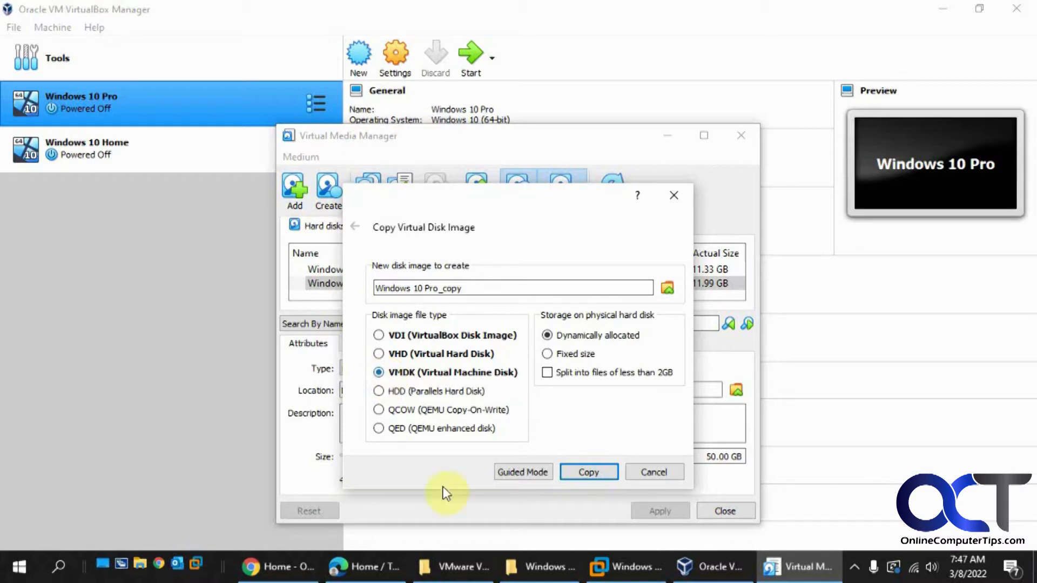
# Check the VMware VMs Windows 10 folder, then view the VirtualBox Windows 10 Pro folder
pyautogui.click(543, 567)
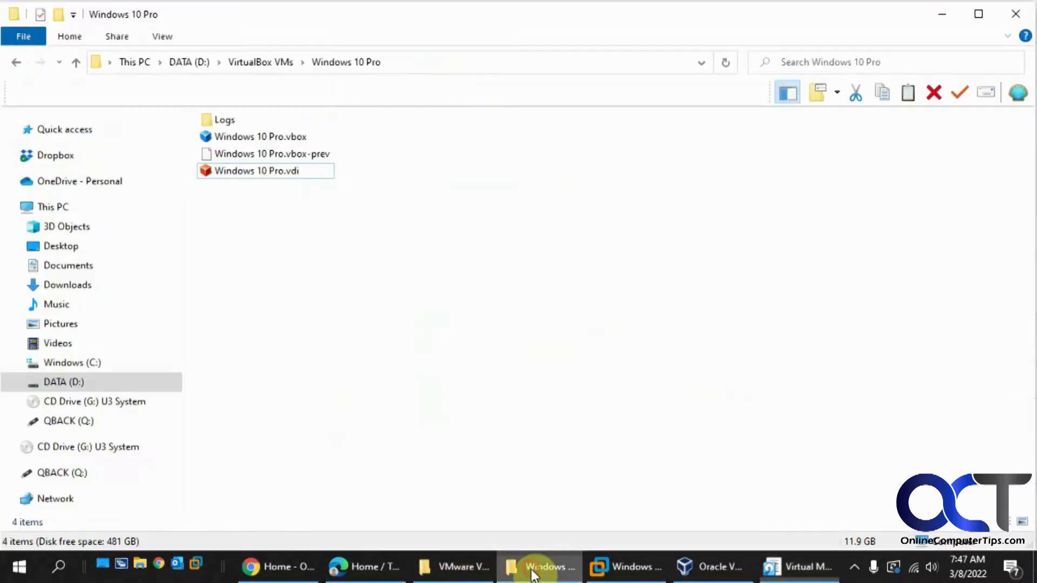
pyautogui.click(453, 567)
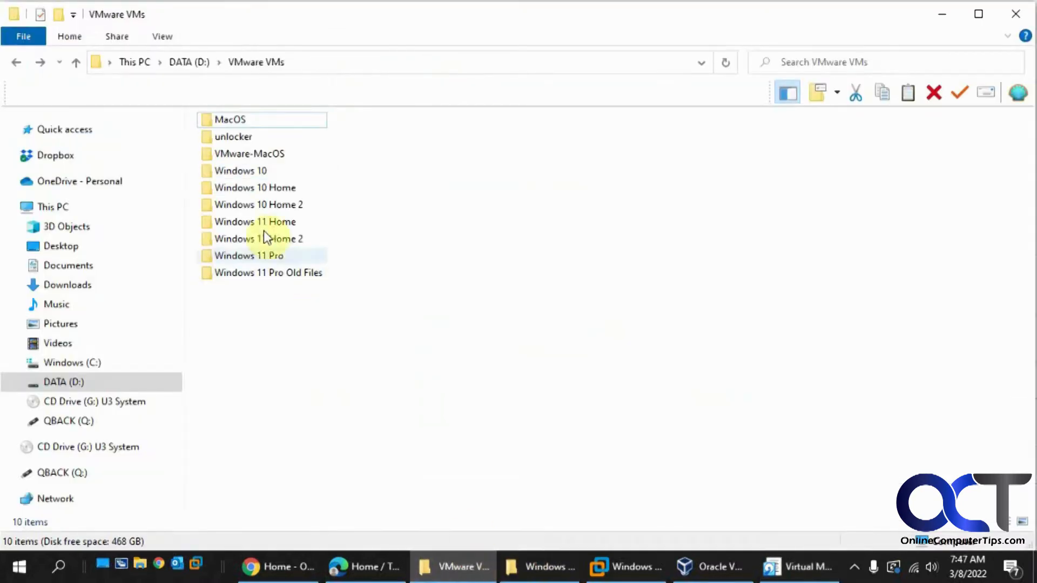
pyautogui.click(240, 171)
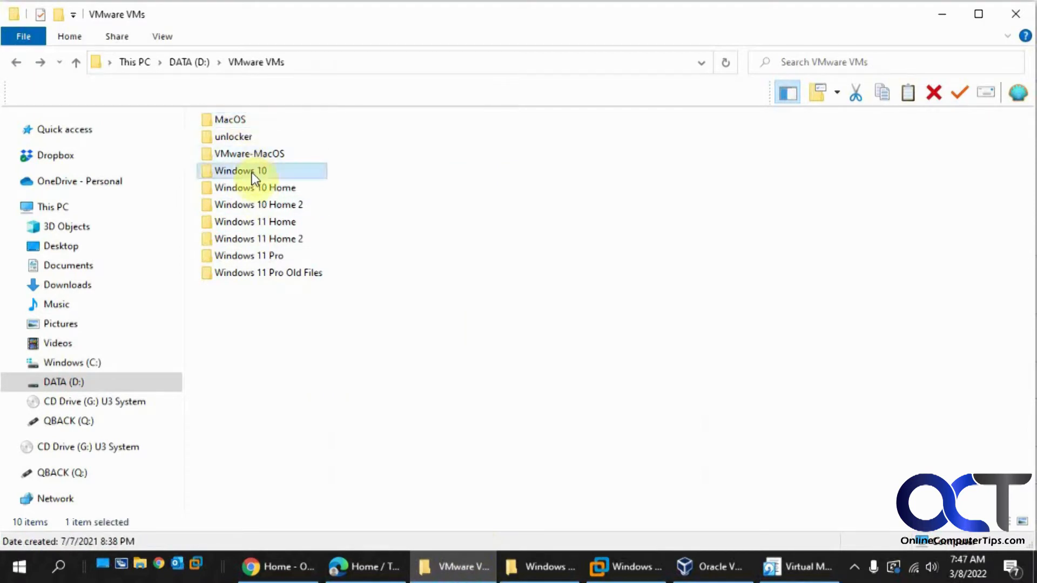
pyautogui.doubleClick(240, 171)
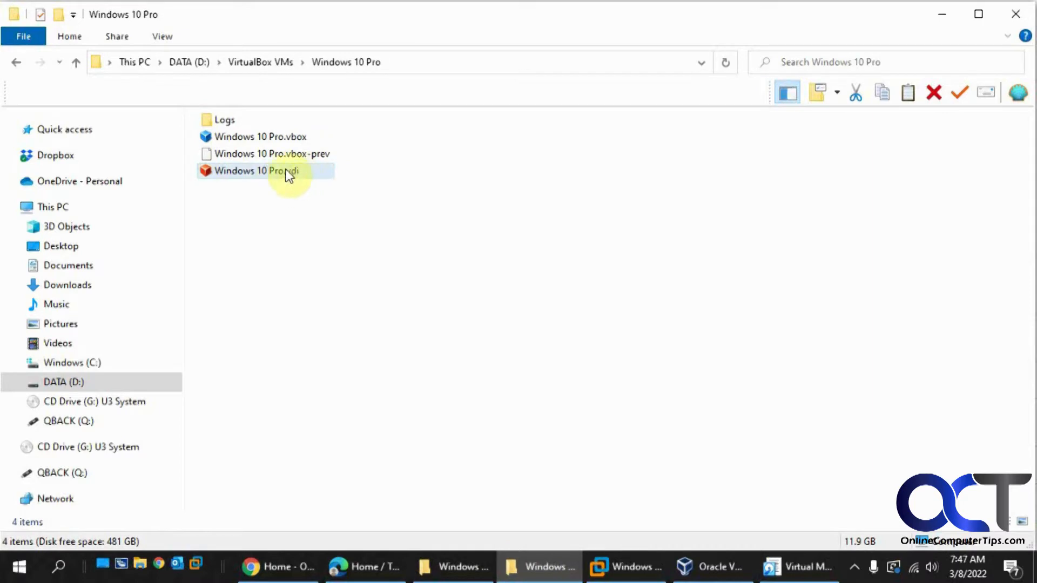
pyautogui.moveTo(372, 253)
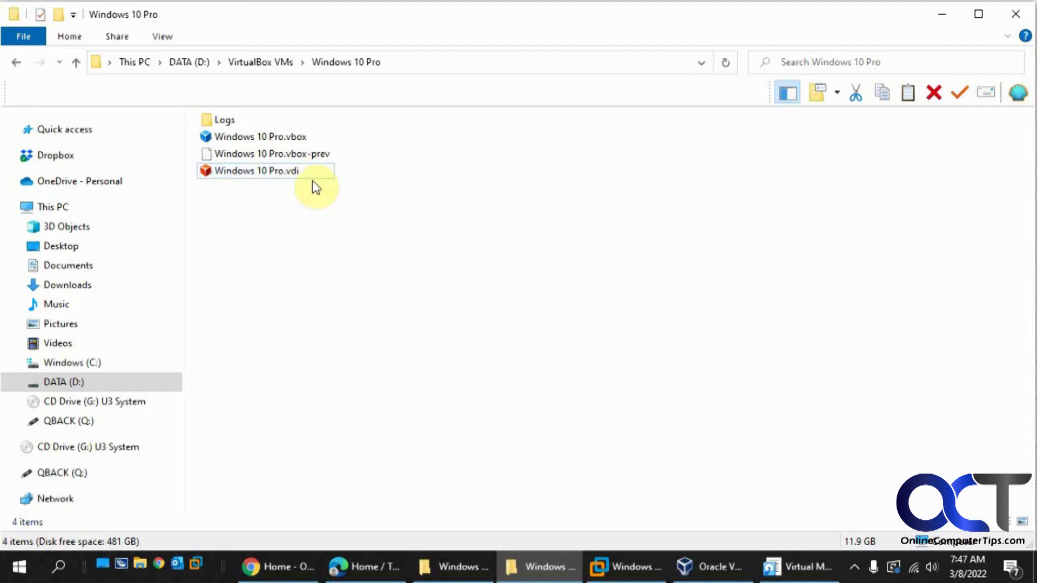
pyautogui.moveTo(801, 567)
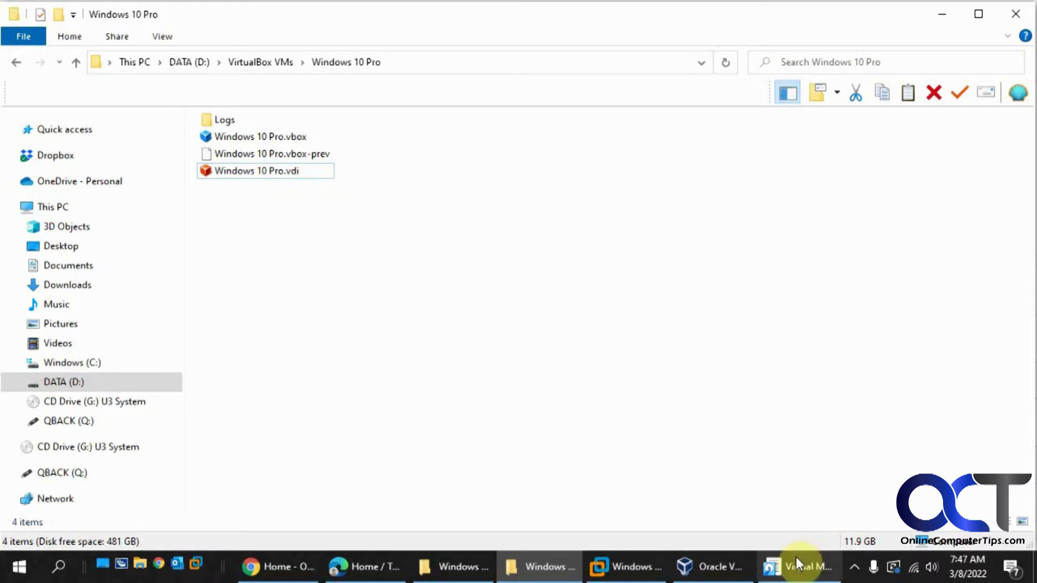
# Clone the disk as a dynamically allocated VMDK named Windows 10 Pro_copy
pyautogui.click(800, 567)
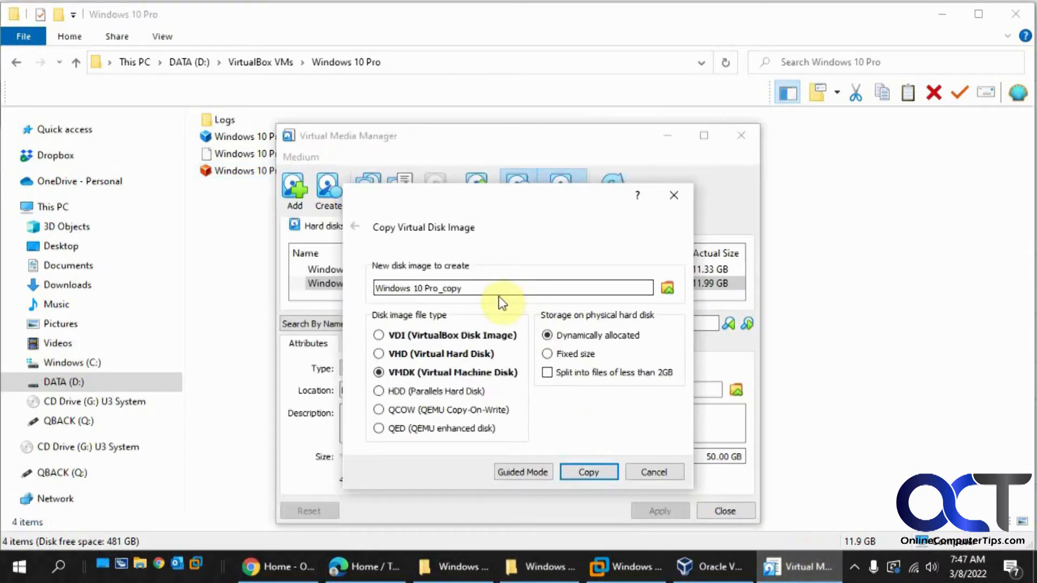
pyautogui.moveTo(418, 391)
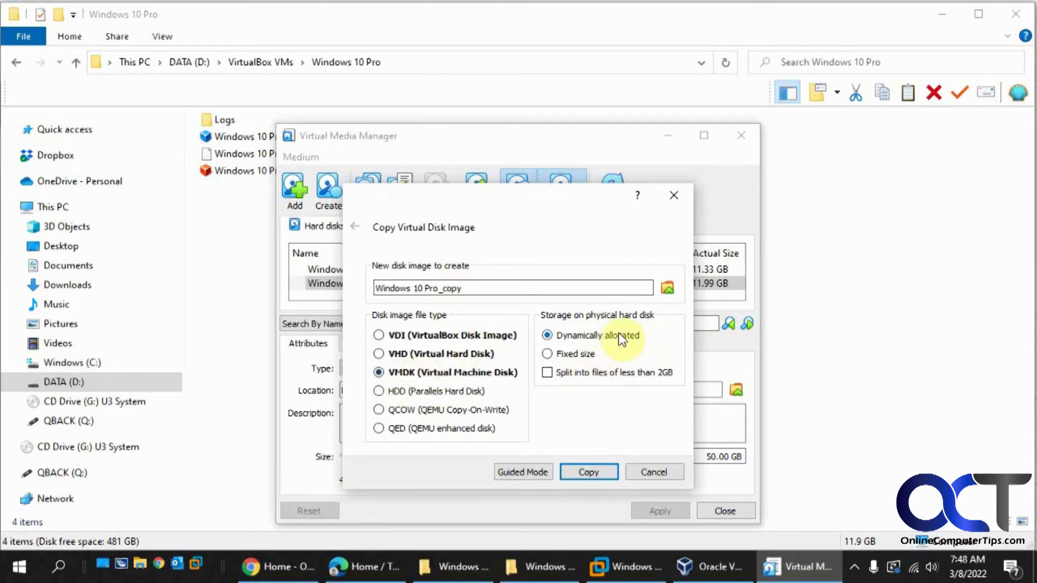
pyautogui.moveTo(621, 380)
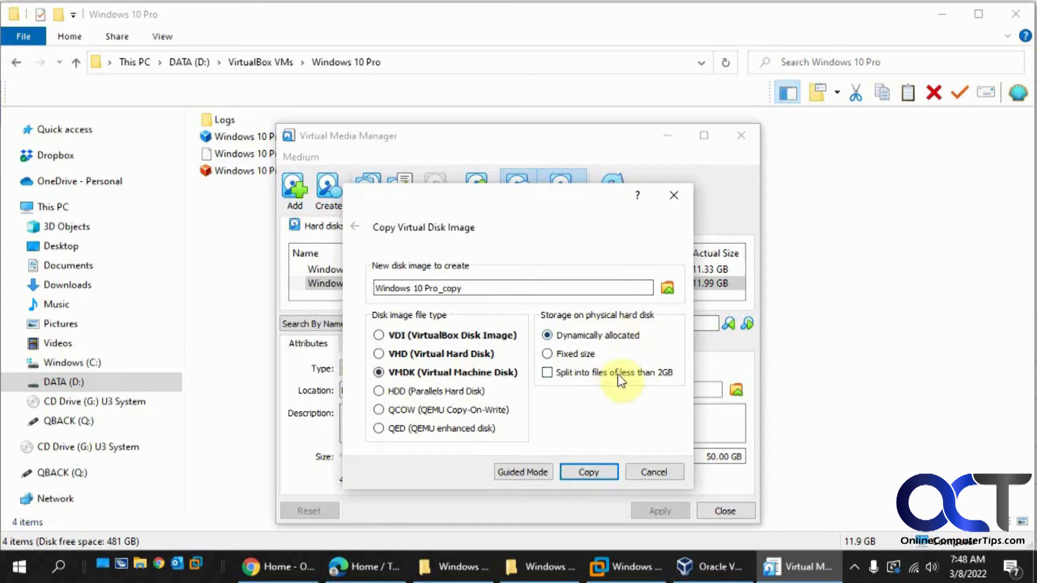
pyautogui.moveTo(629, 409)
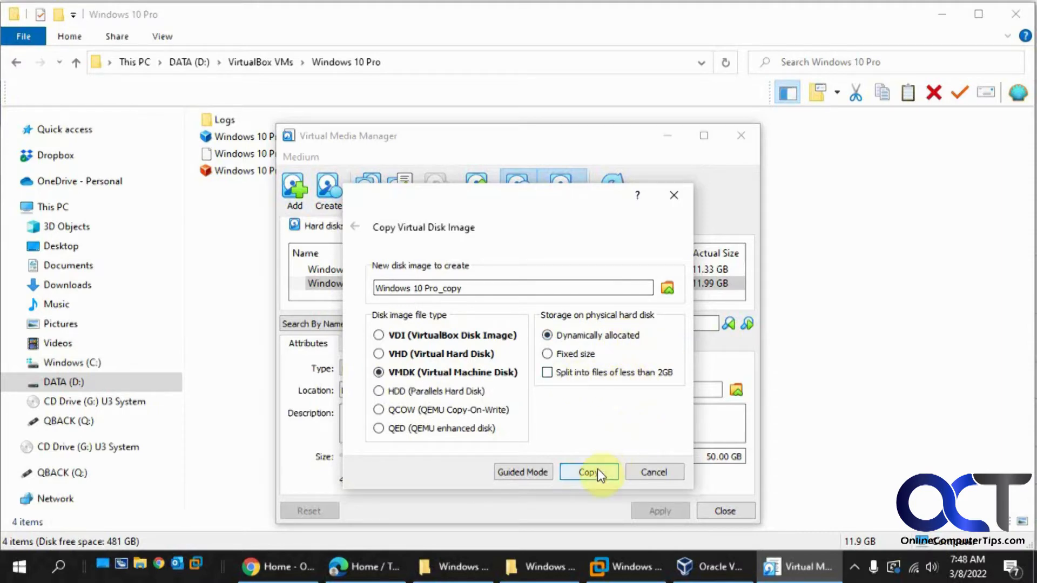
pyautogui.click(588, 472)
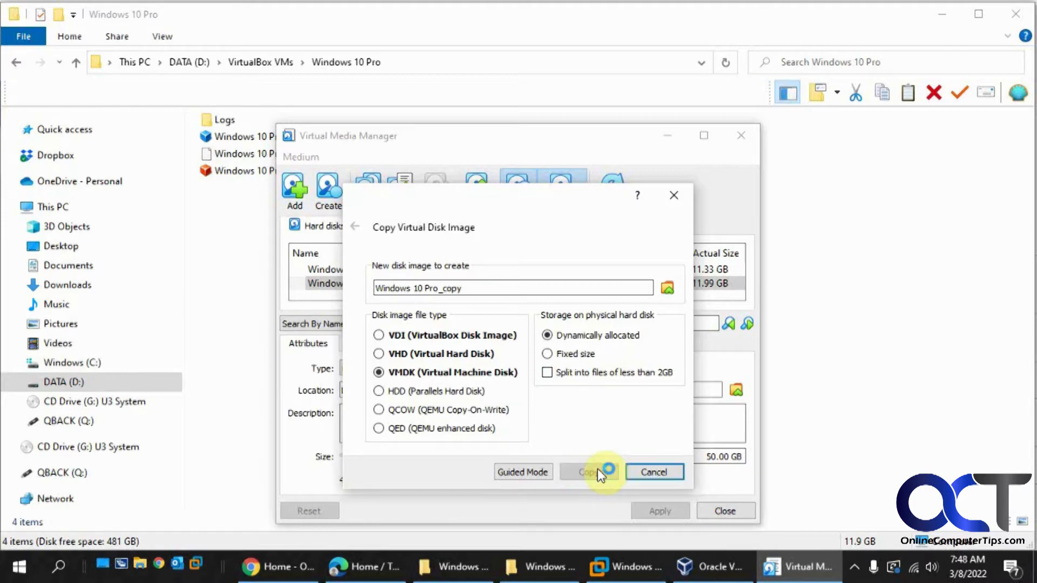
pyautogui.click(588, 472)
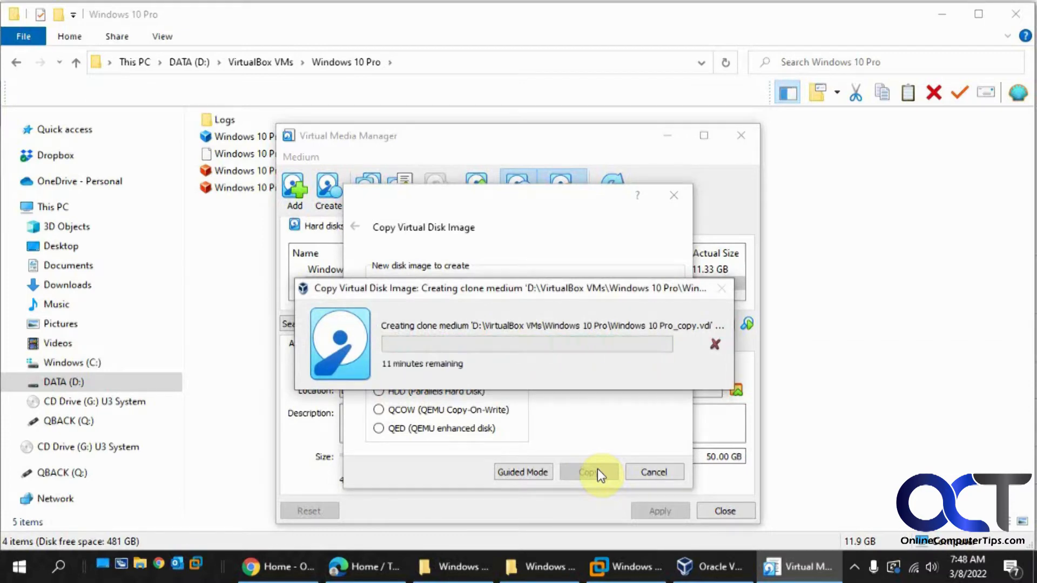
pyautogui.click(588, 472)
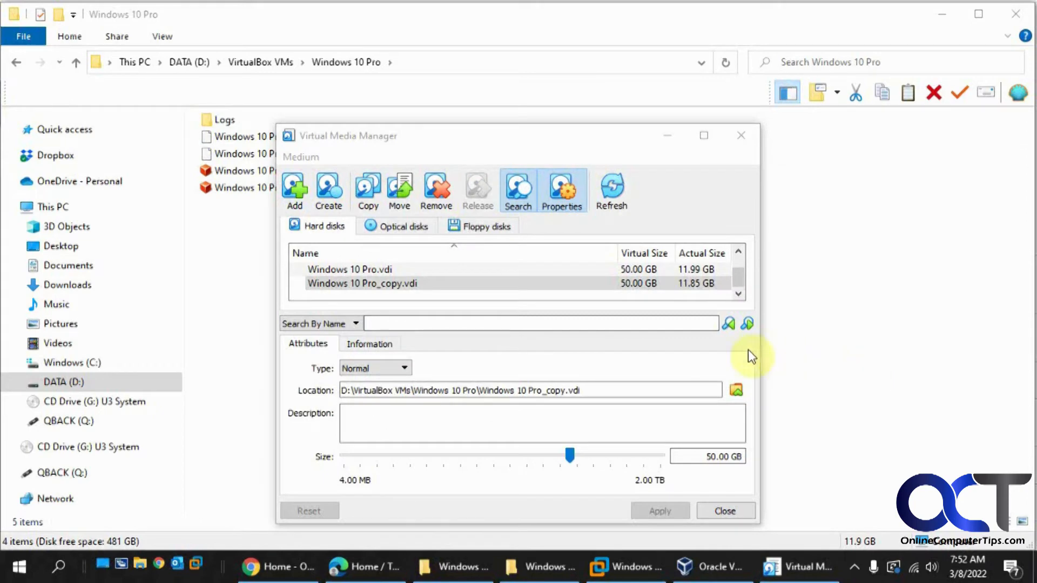
pyautogui.click(549, 567)
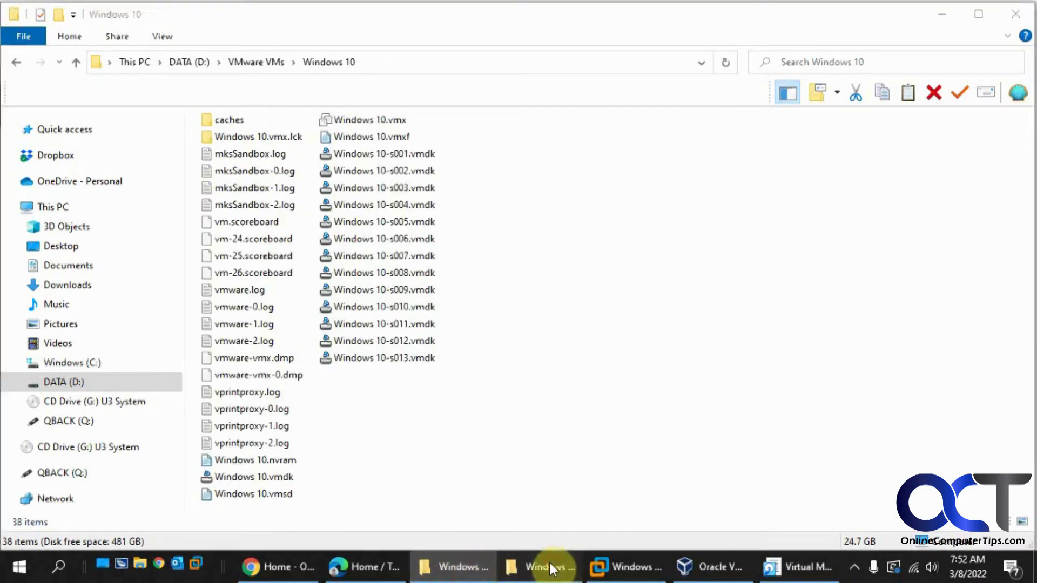
# View the new 11.8 GB Windows 10 Pro_copy.vmdk in the VirtualBox Windows 10 Pro folder
pyautogui.click(553, 567)
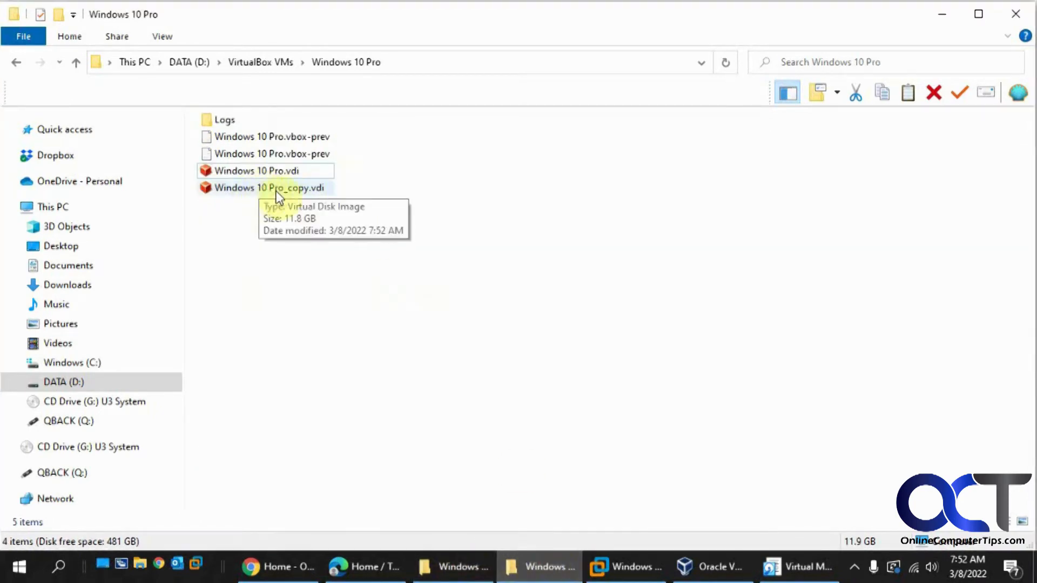
pyautogui.moveTo(324, 193)
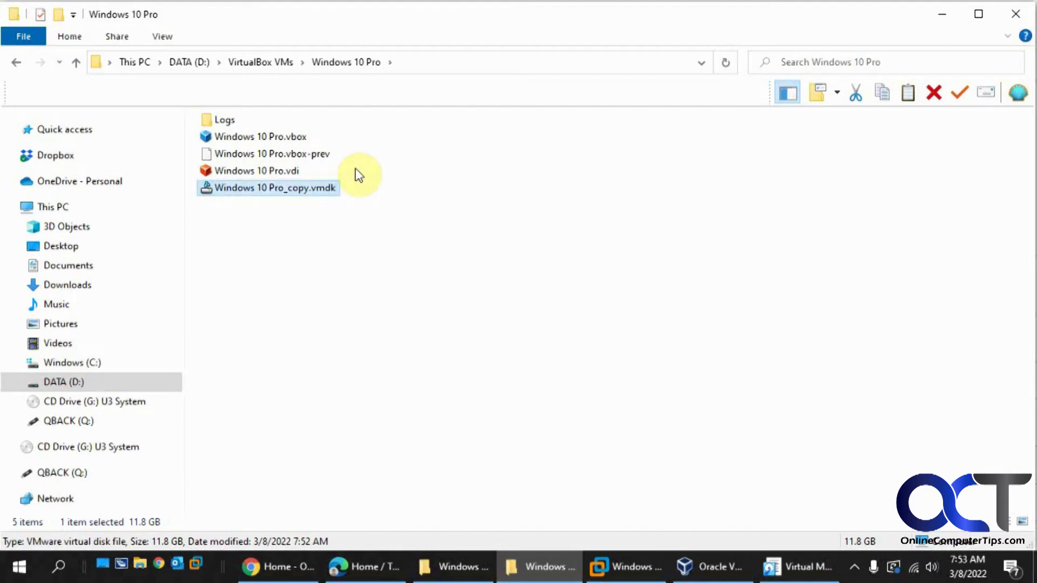
pyautogui.moveTo(710, 567)
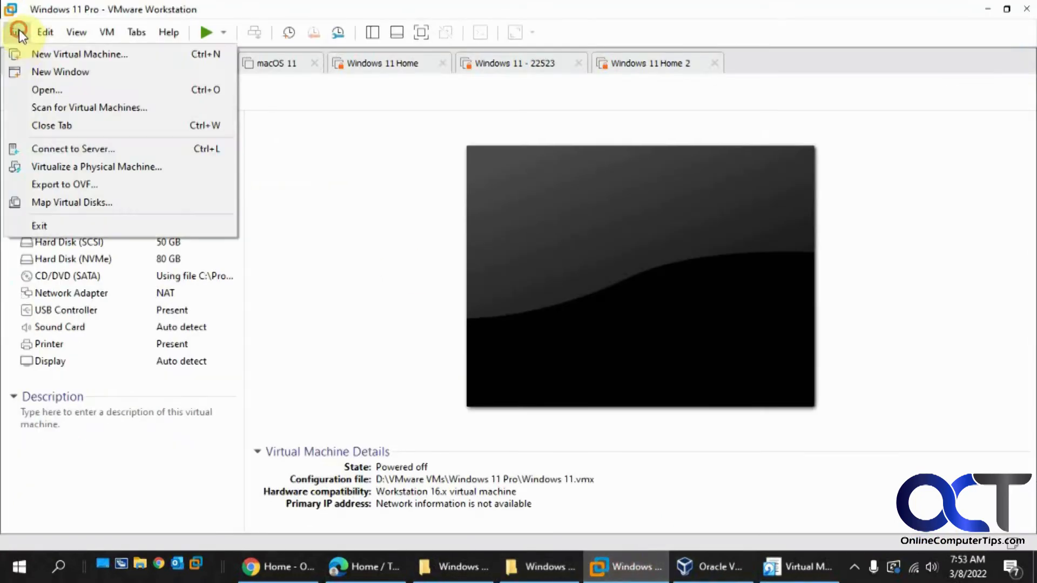
# Create a custom Workstation 16.2.x VM, OS installed later, Windows 10 x64, named Cloned
pyautogui.click(79, 54)
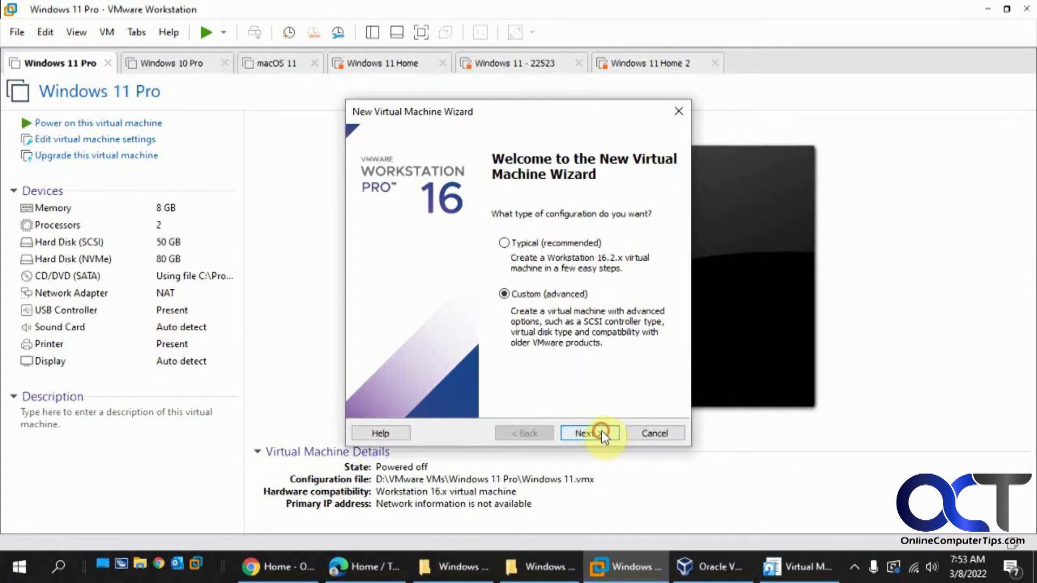
pyautogui.click(588, 433)
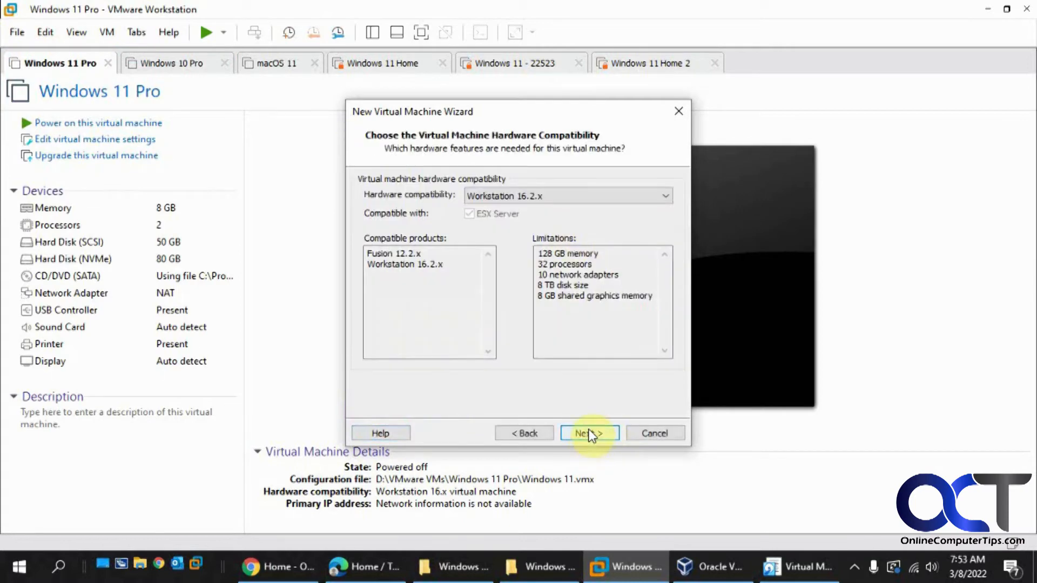
pyautogui.click(589, 433)
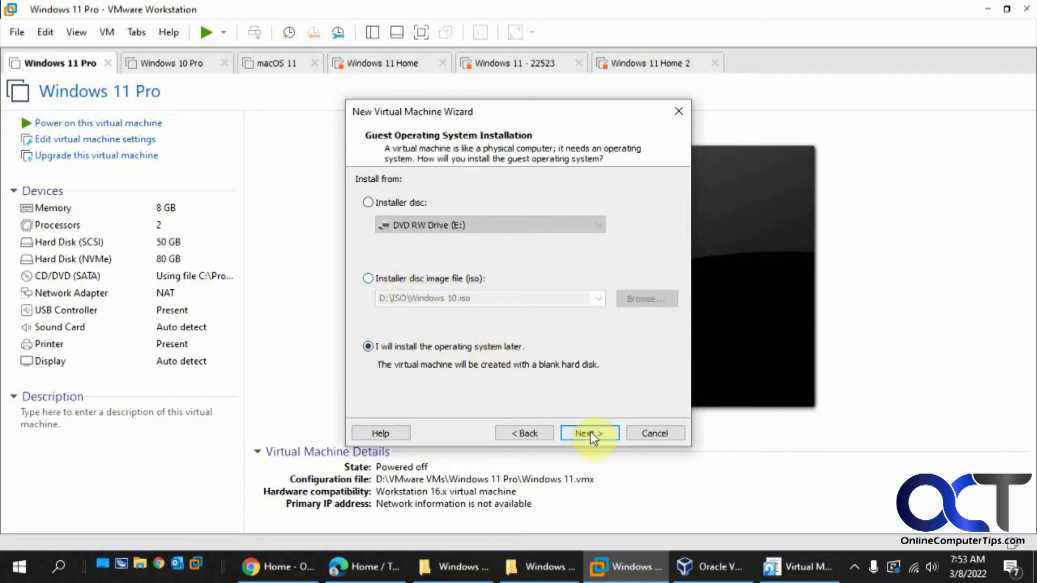
pyautogui.click(588, 433)
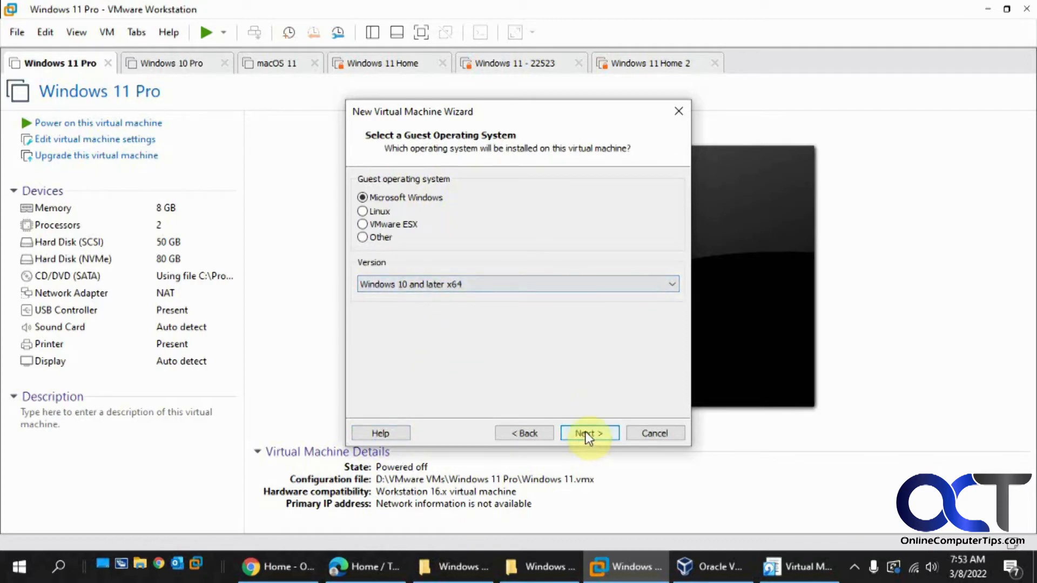
pyautogui.click(588, 433)
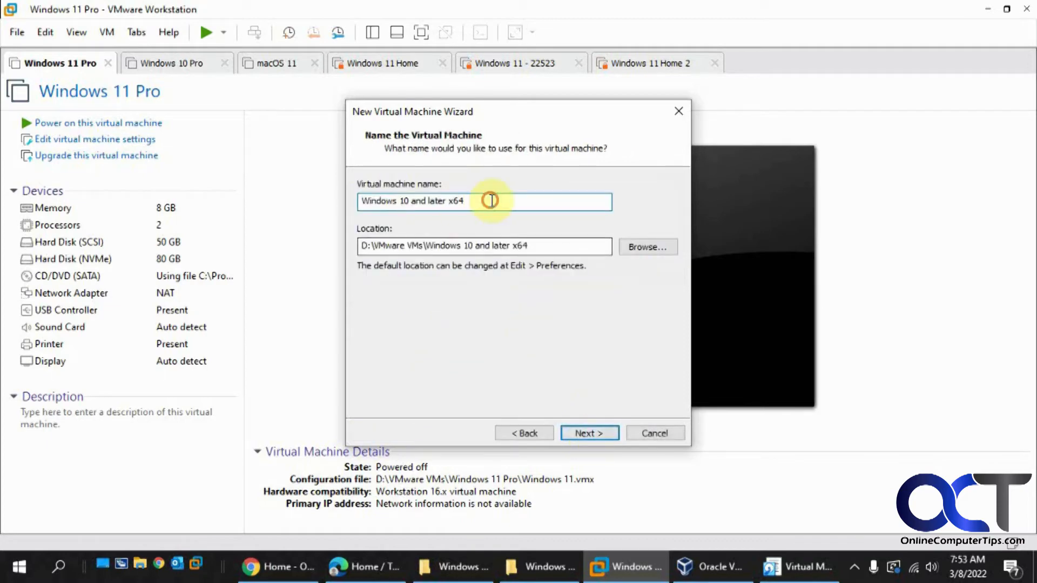
pyautogui.tripleClick(484, 201)
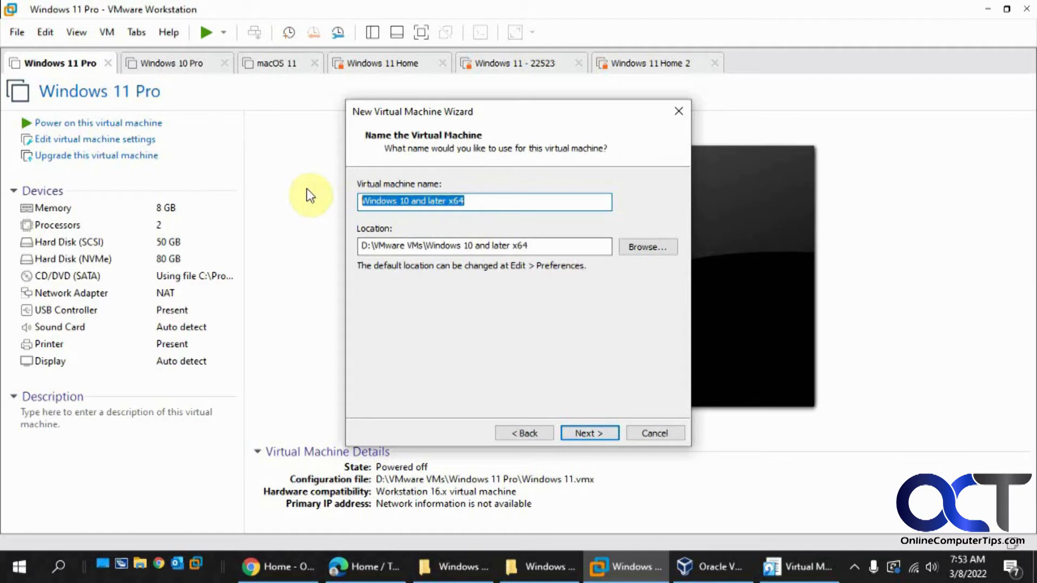
pyautogui.write('Cloned')
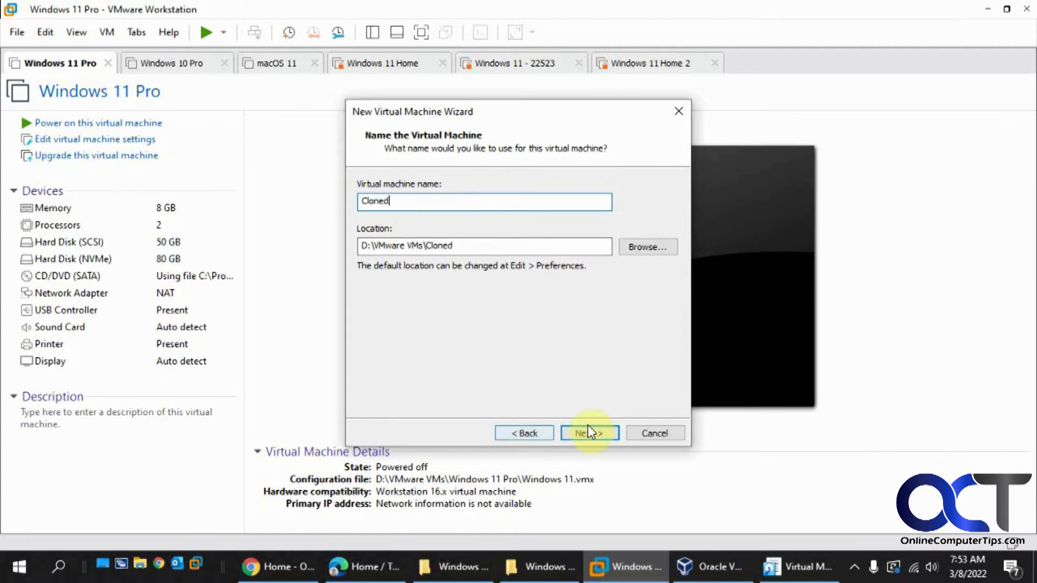
pyautogui.click(589, 433)
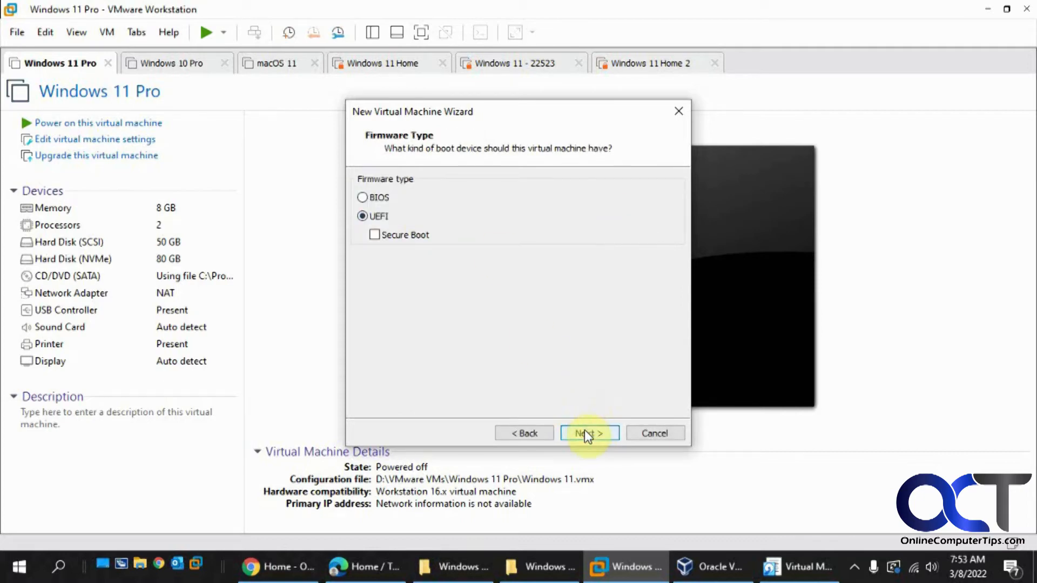
# Keep UEFI, two processors, 8192 MB memory, NAT, LSI Logic SAS and NVMe defaults
pyautogui.click(588, 432)
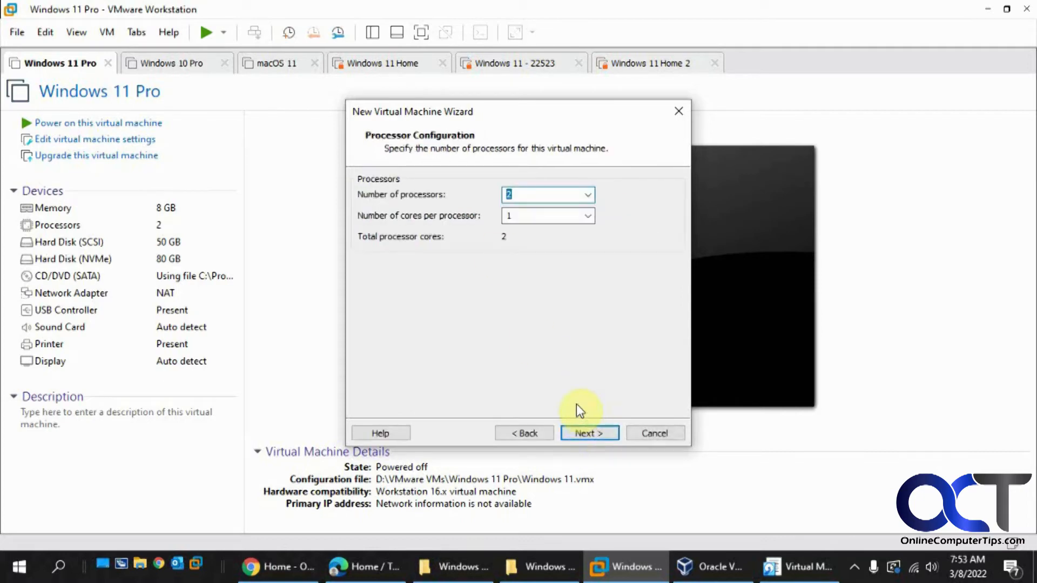
pyautogui.click(588, 434)
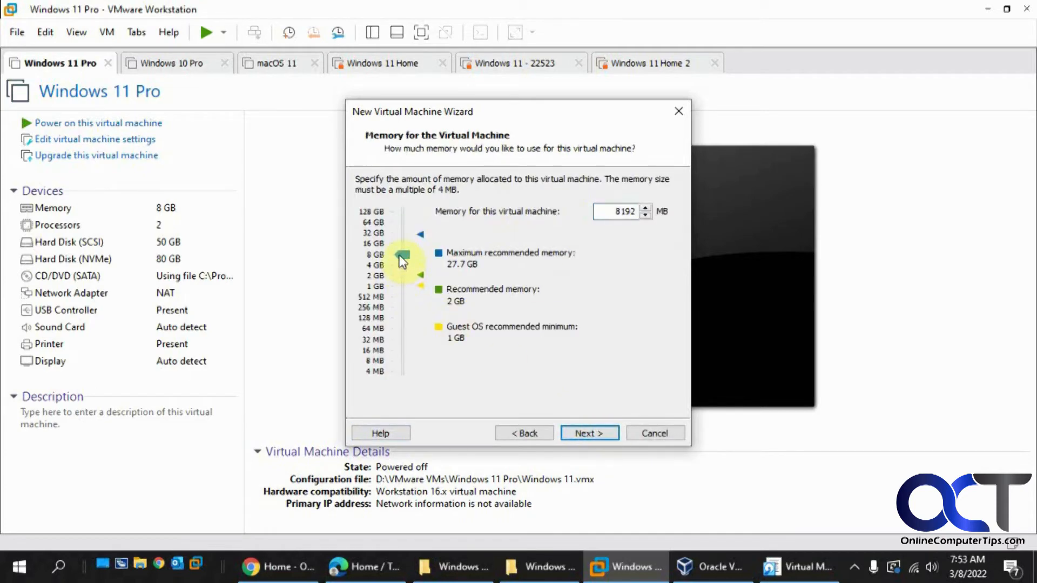
pyautogui.click(588, 433)
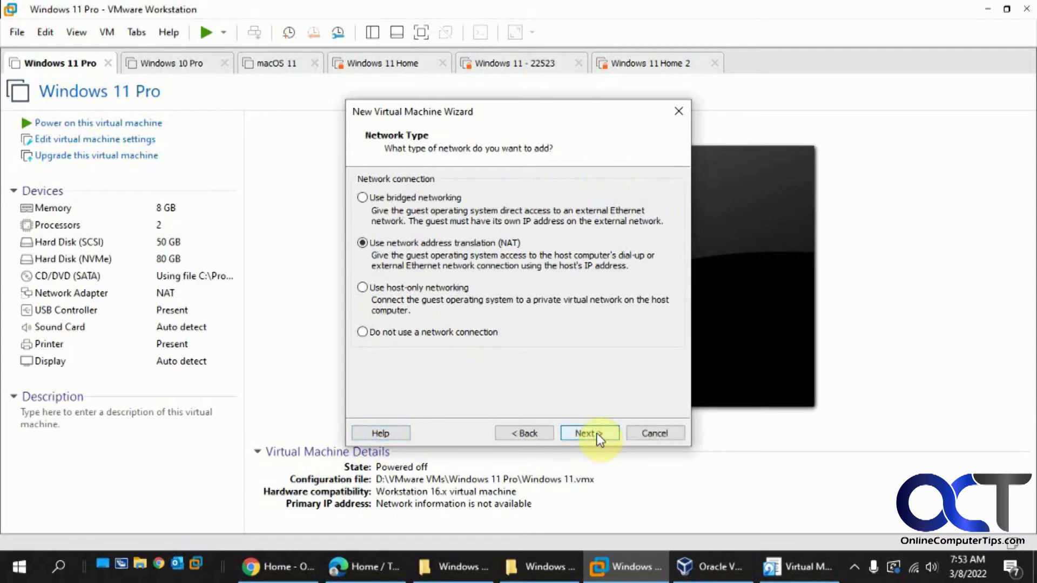
pyautogui.click(588, 433)
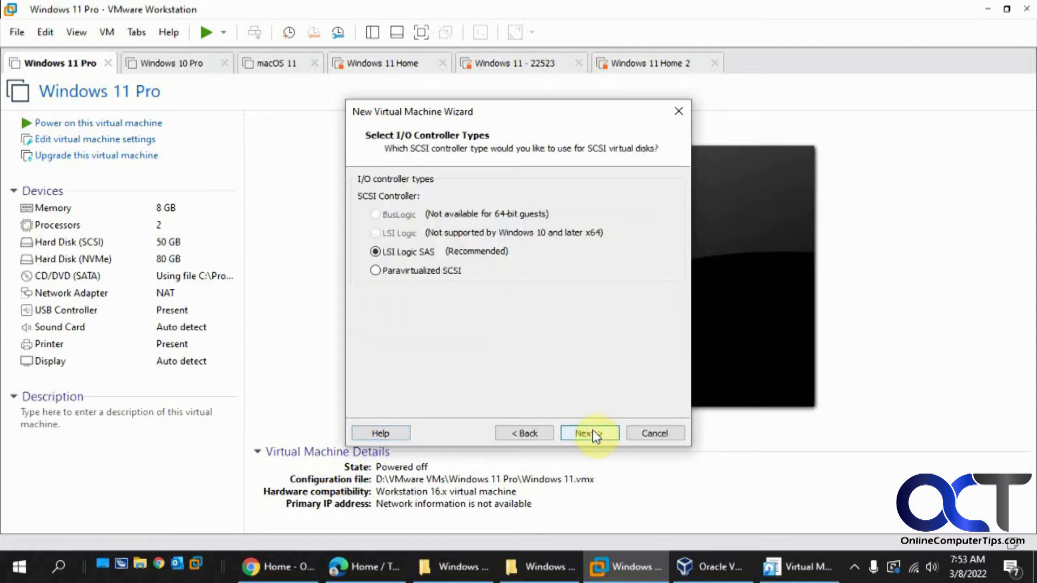
pyautogui.click(585, 434)
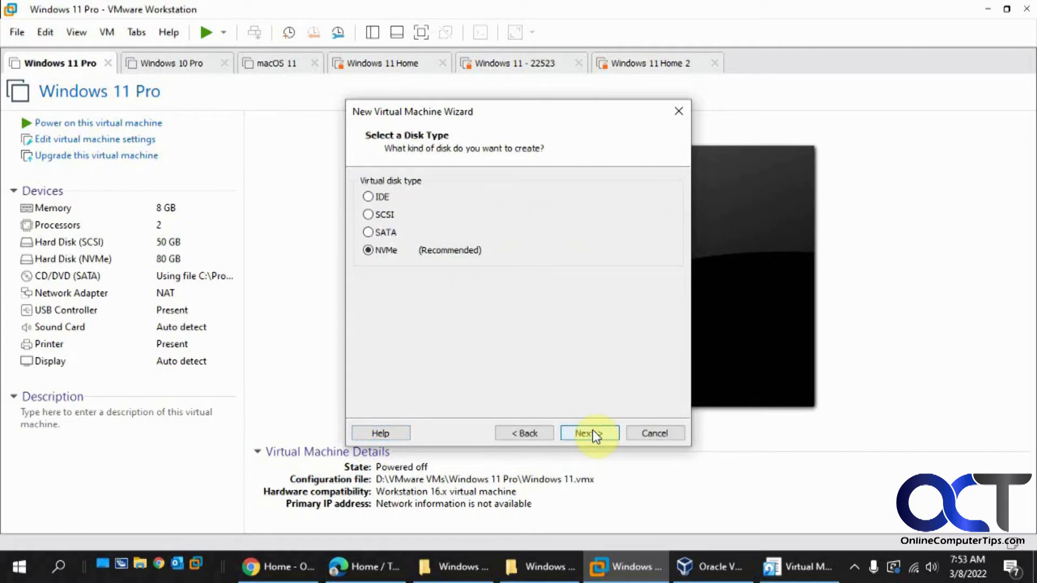
pyautogui.click(588, 432)
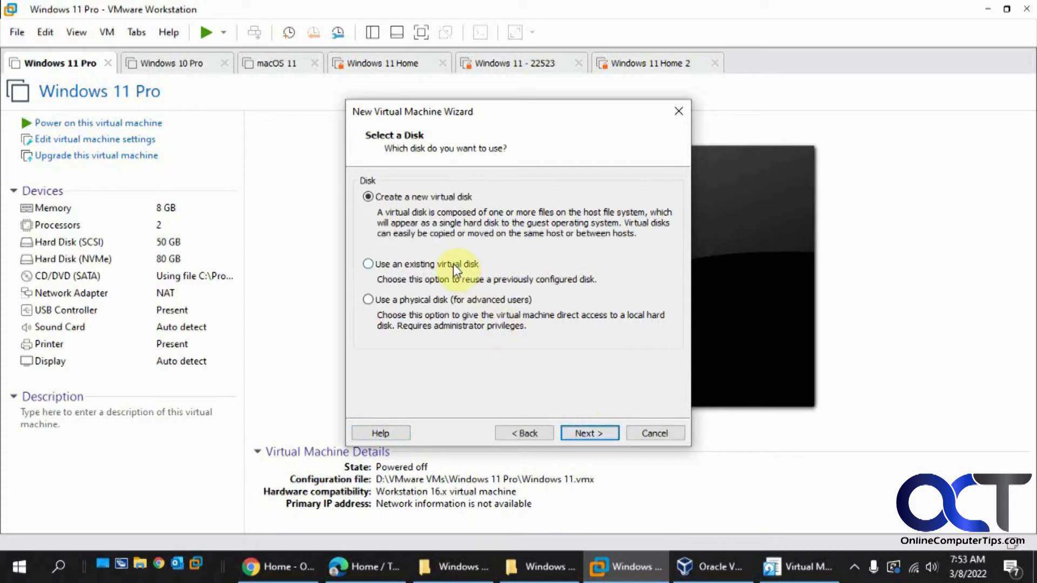
# Choose an existing virtual disk and move Windows 10 Pro_copy.vmdk into D:\VMware VMs
pyautogui.click(367, 263)
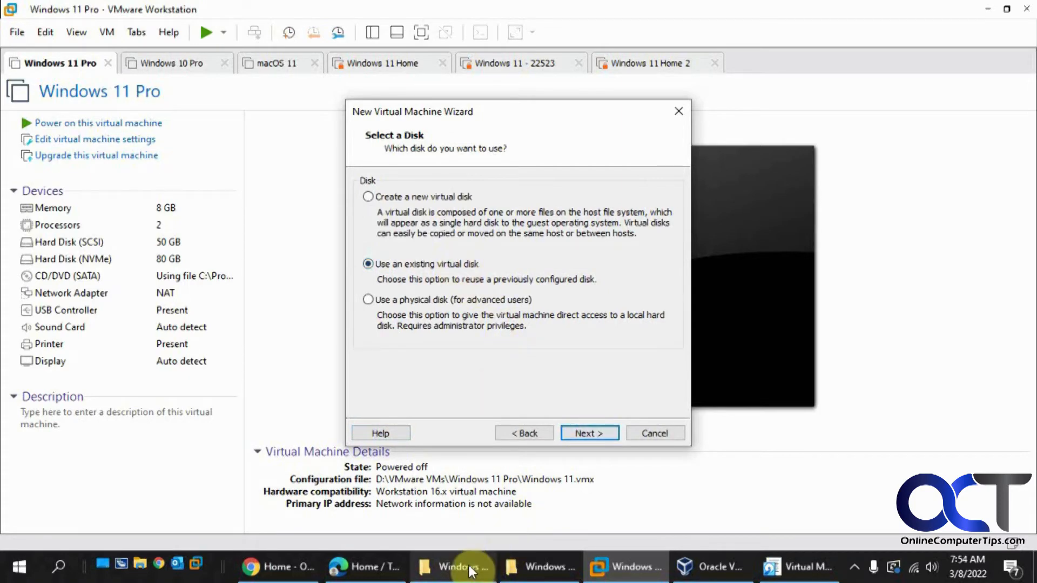
pyautogui.click(453, 567)
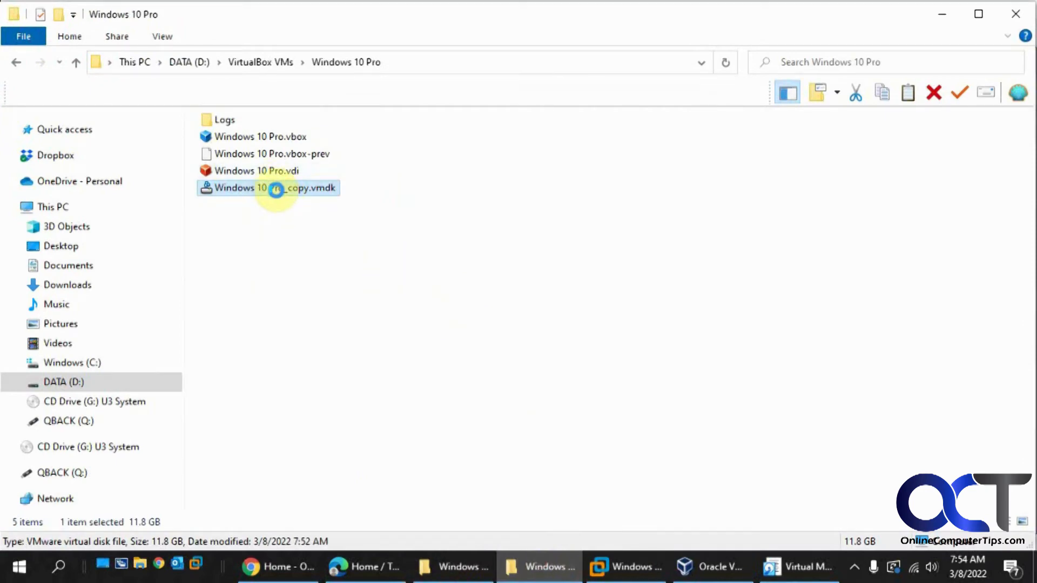
pyautogui.rightClick(274, 188)
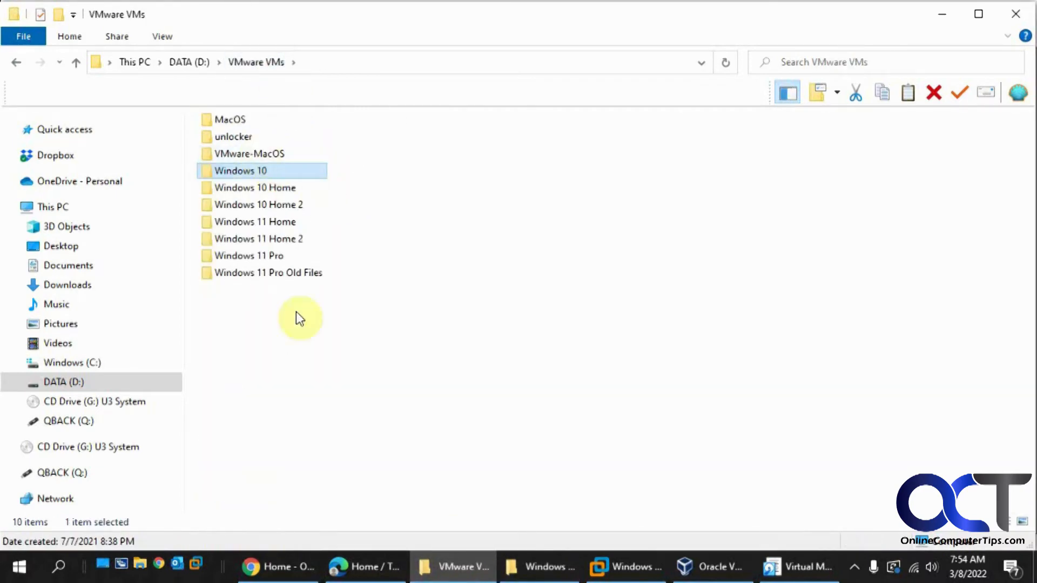
pyautogui.rightClick(300, 318)
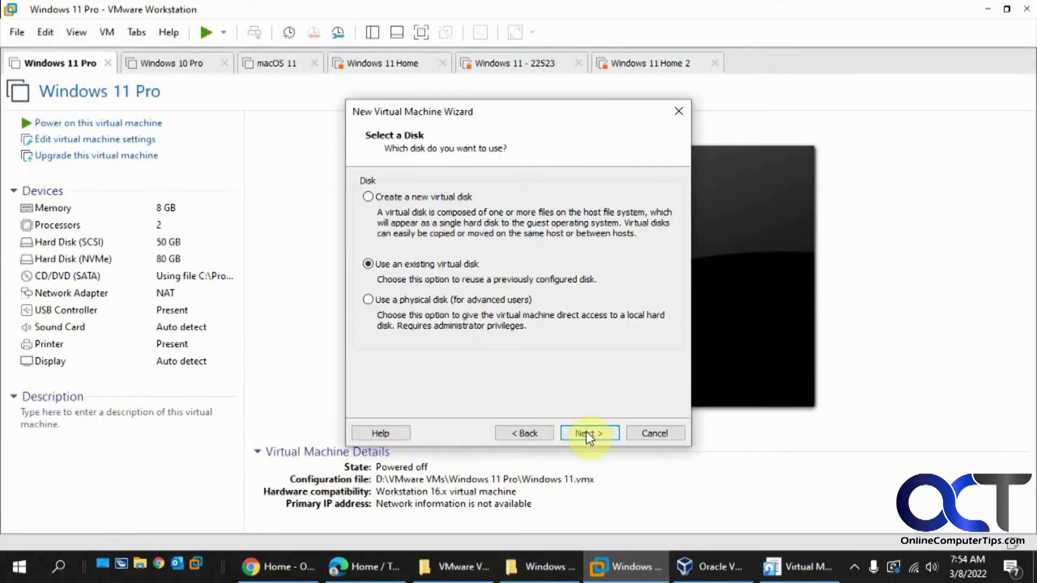
# Point the wizard at the existing disk D:\VMware VMs\Windows 10 Pro_copy.vmdk
pyautogui.click(588, 433)
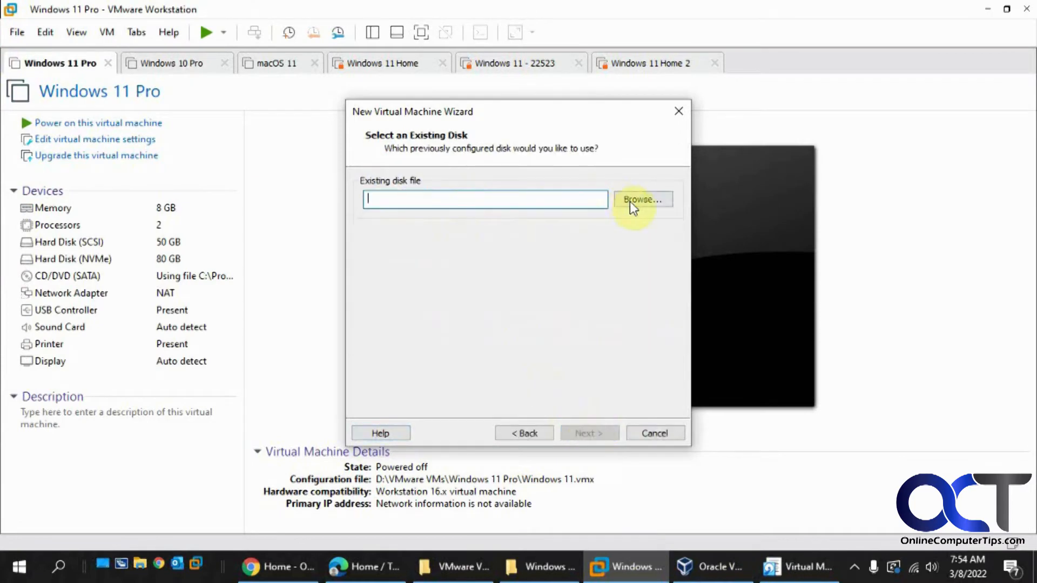
pyautogui.click(642, 199)
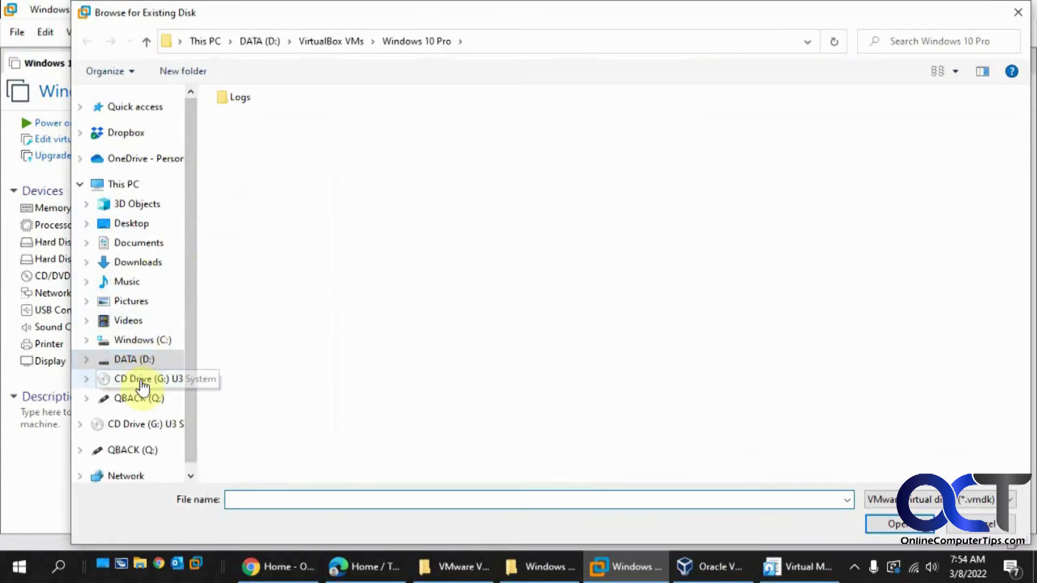
pyautogui.click(134, 358)
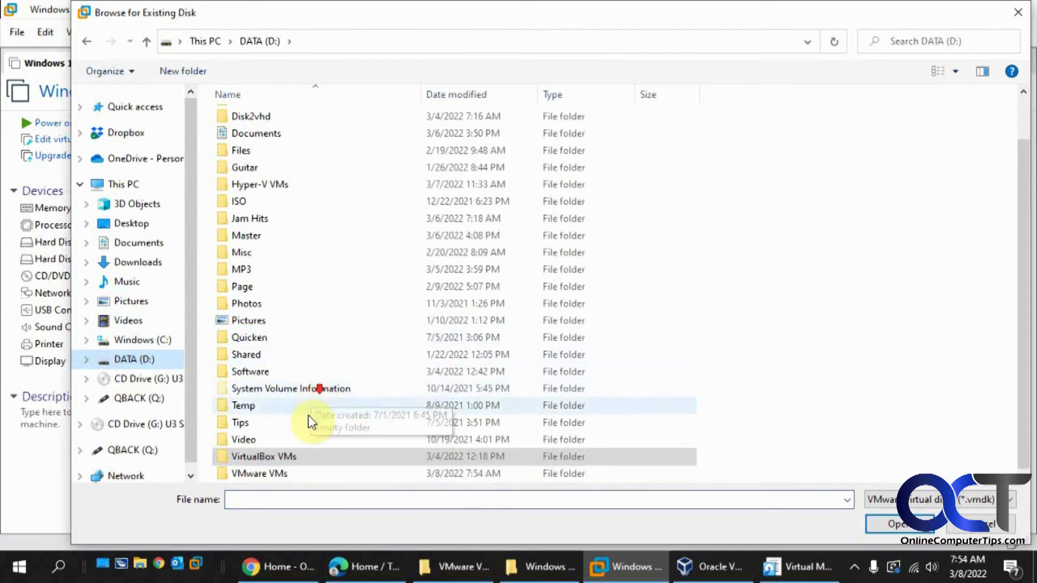
pyautogui.doubleClick(259, 473)
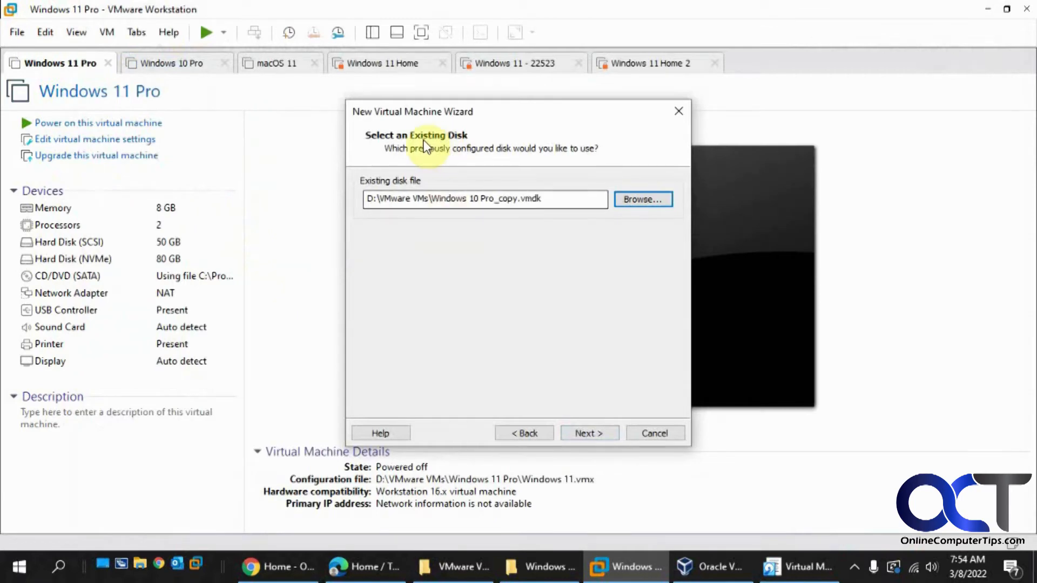
pyautogui.moveTo(293, 107)
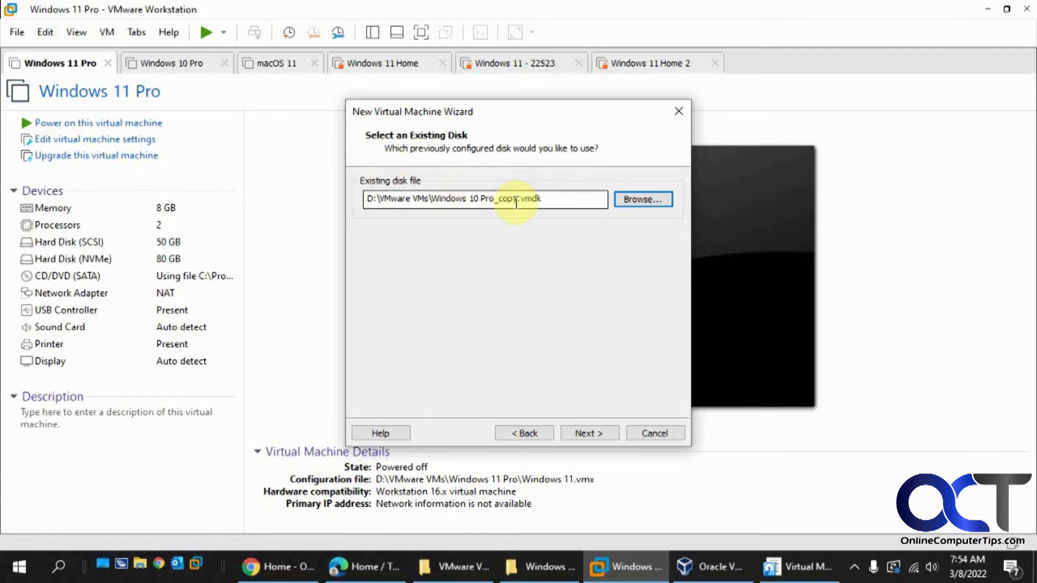
pyautogui.click(588, 434)
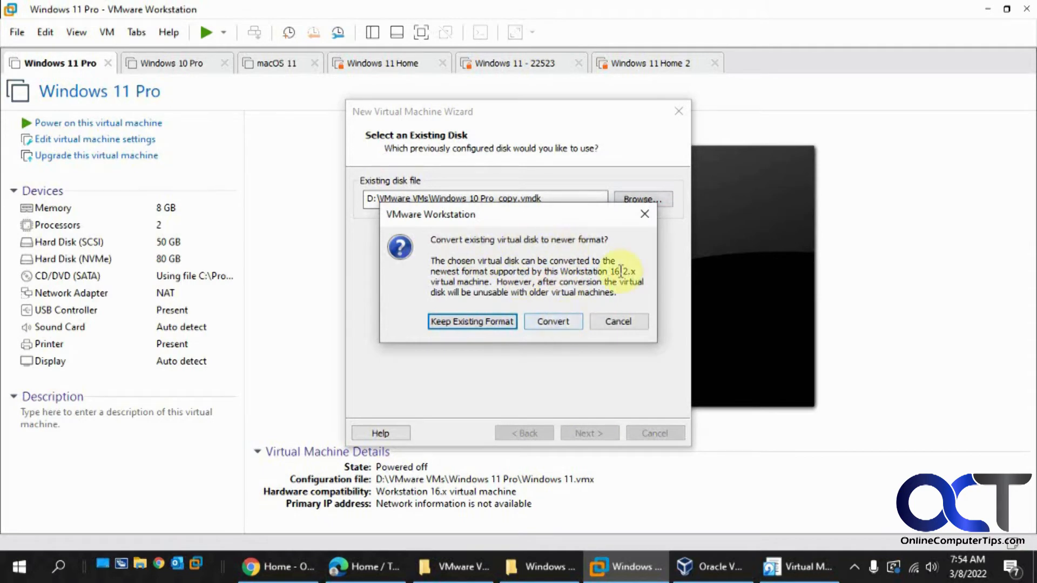
# Answer the disk format conversion prompt and finish creating the Cloned virtual machine
pyautogui.click(472, 322)
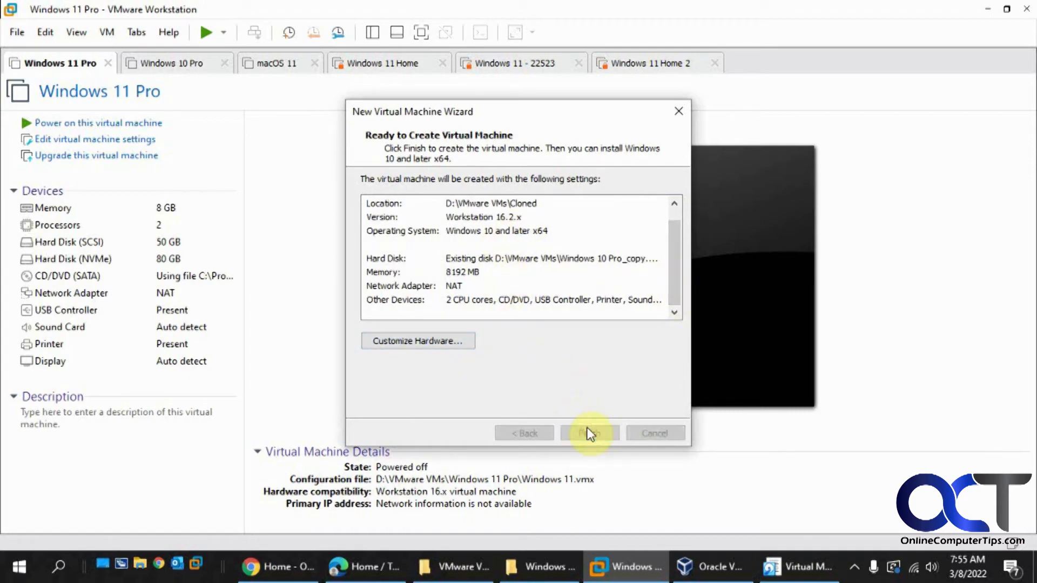
pyautogui.click(588, 433)
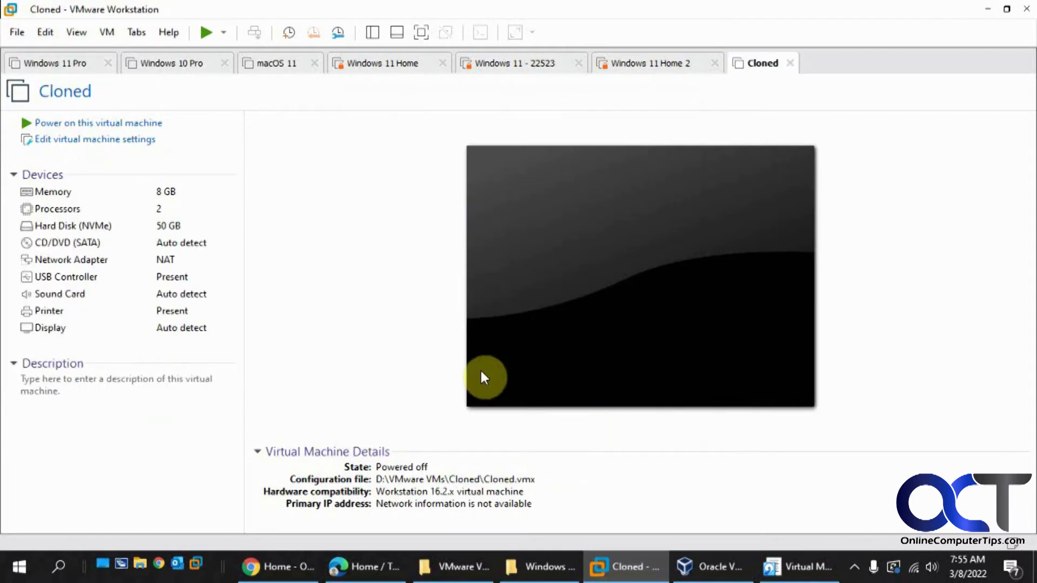
pyautogui.moveTo(112, 123)
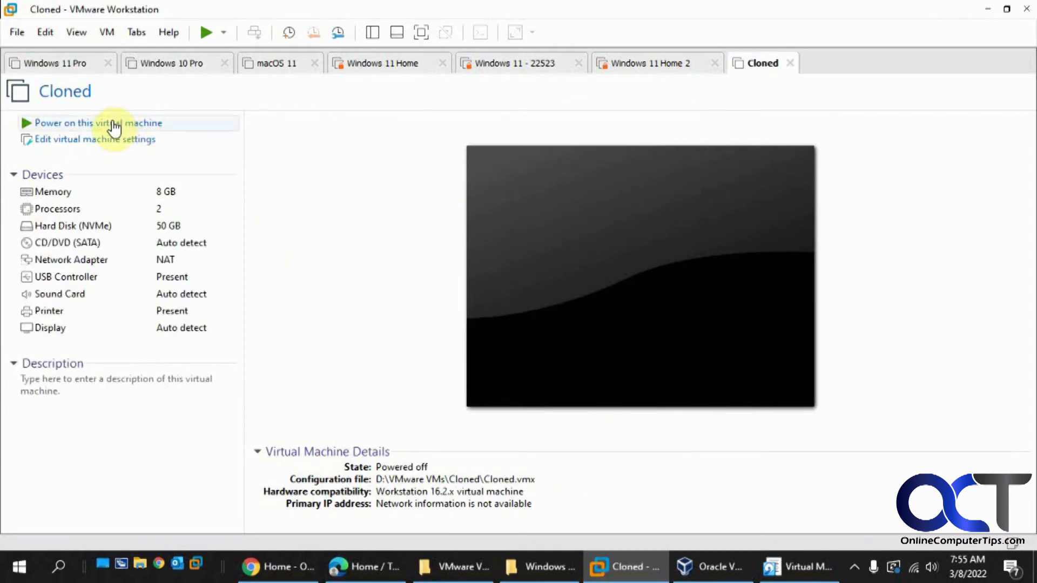
# Power on the Cloned VM and dismiss the side channel mitigations notice
pyautogui.click(98, 123)
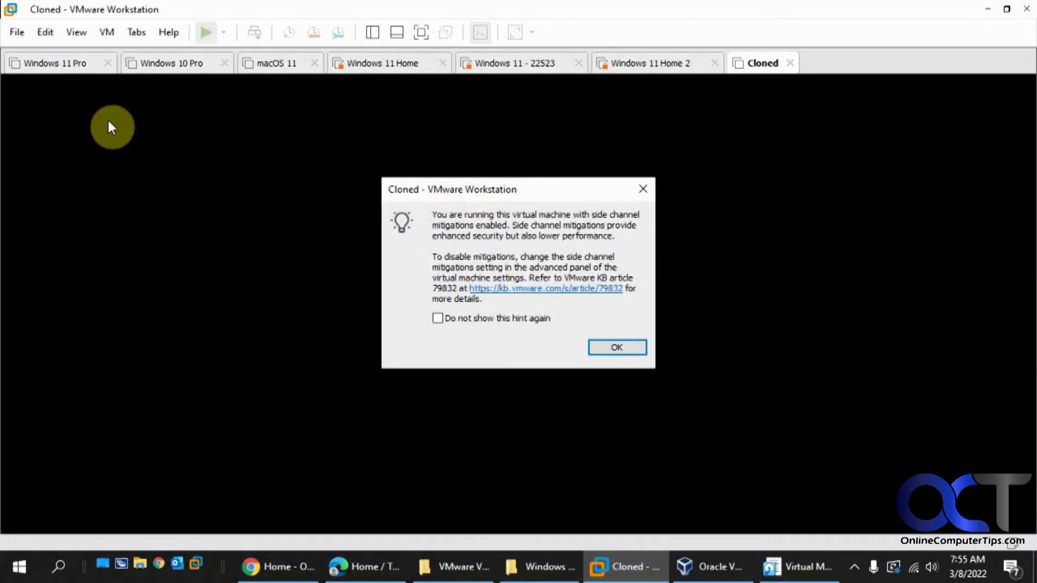
pyautogui.moveTo(616, 347)
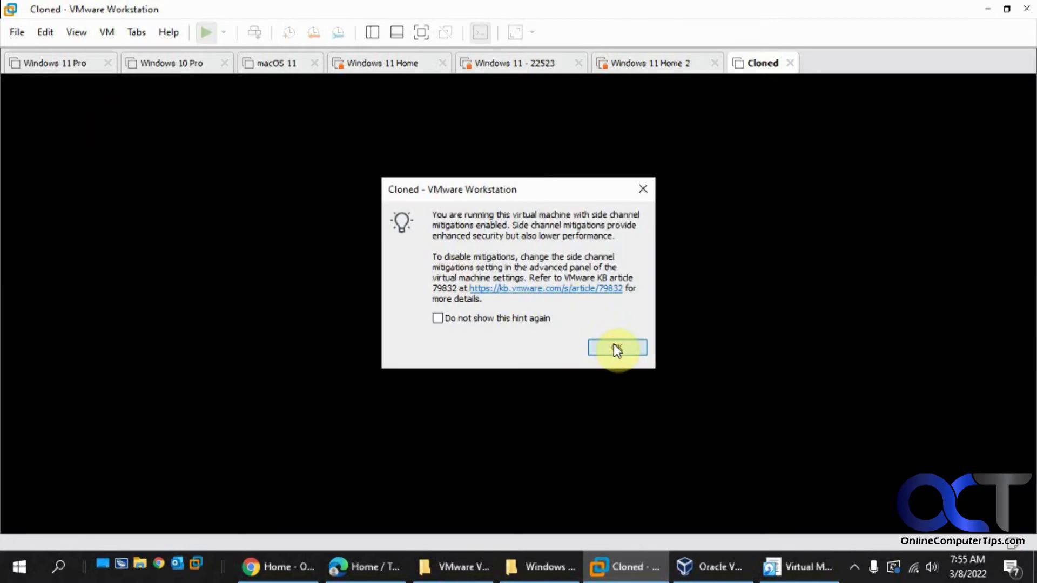
pyautogui.click(616, 349)
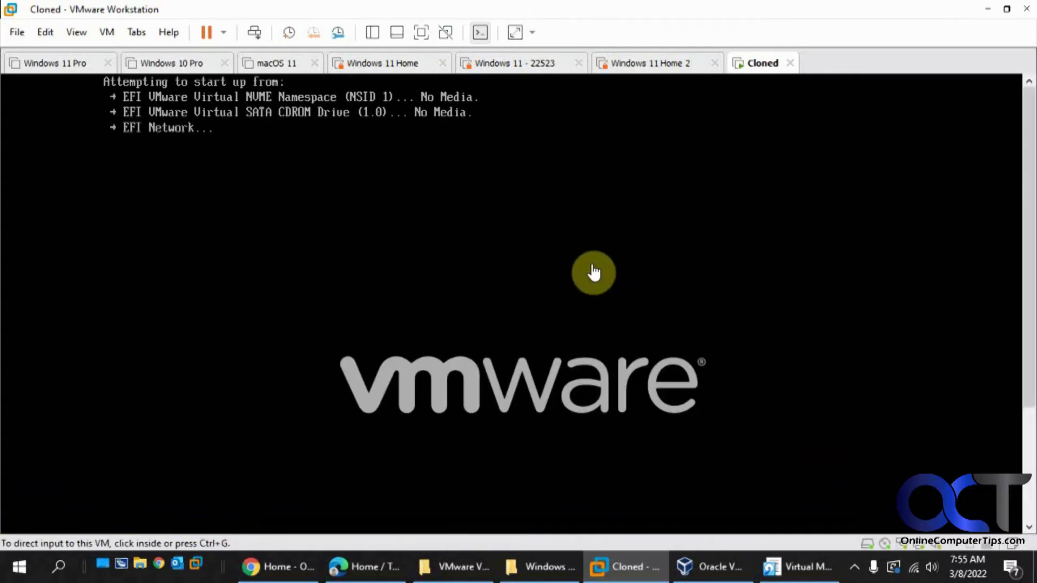
pyautogui.moveTo(223, 119)
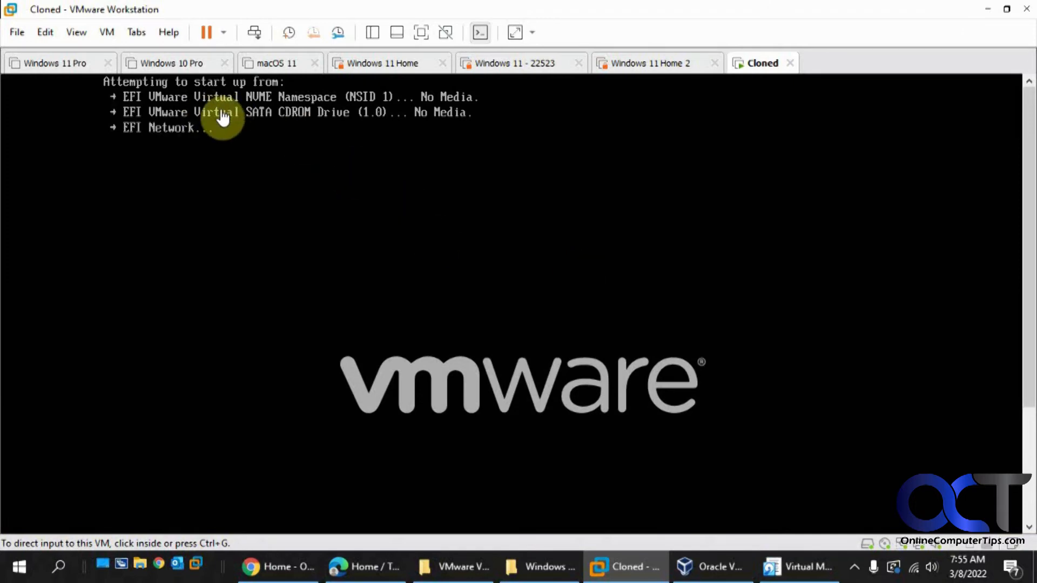
pyautogui.moveTo(176, 141)
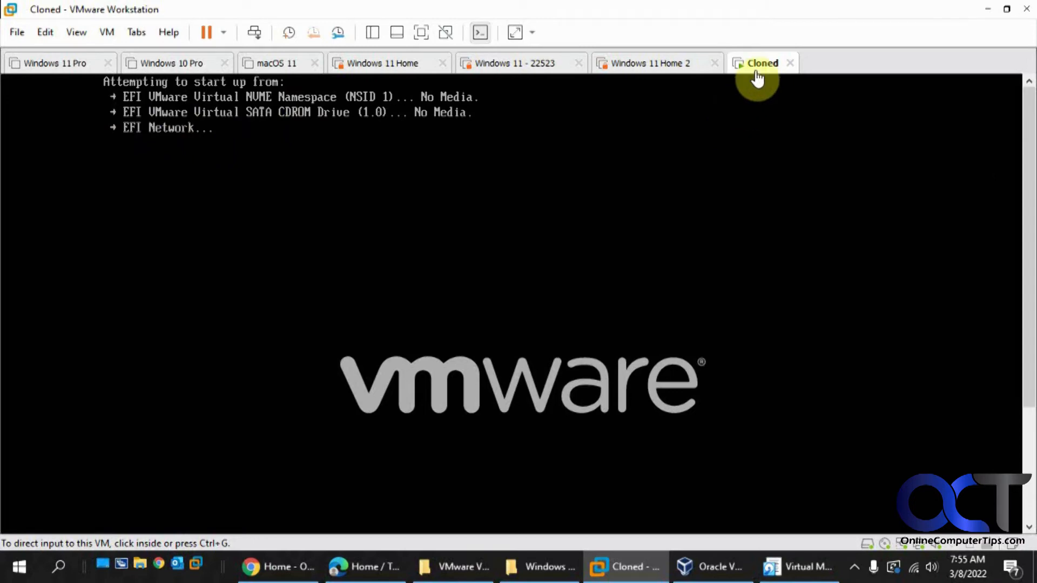
# Power off the running Cloned virtual machine from its tab menu and confirm
pyautogui.rightClick(761, 63)
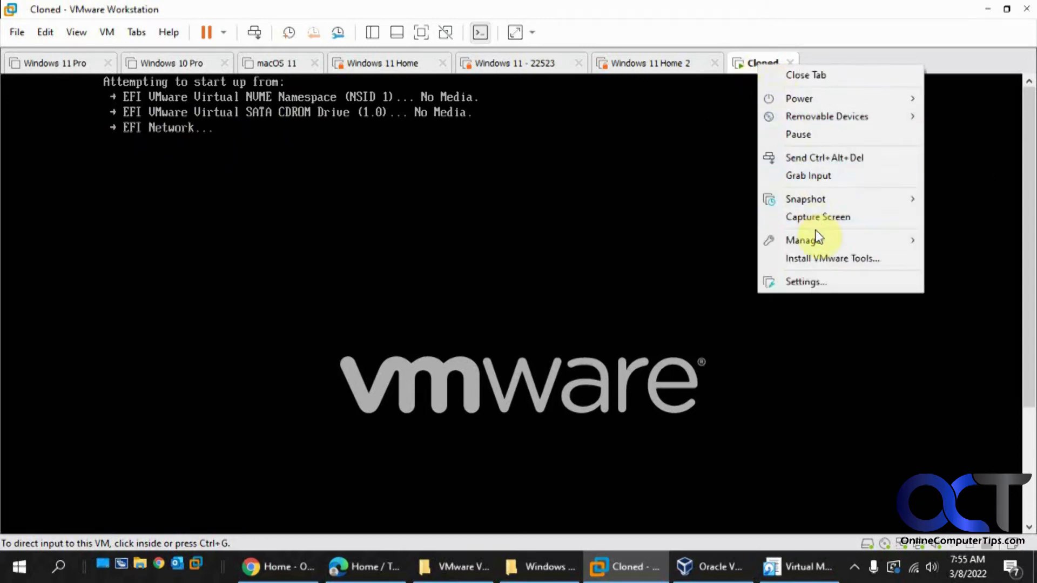
pyautogui.moveTo(811, 99)
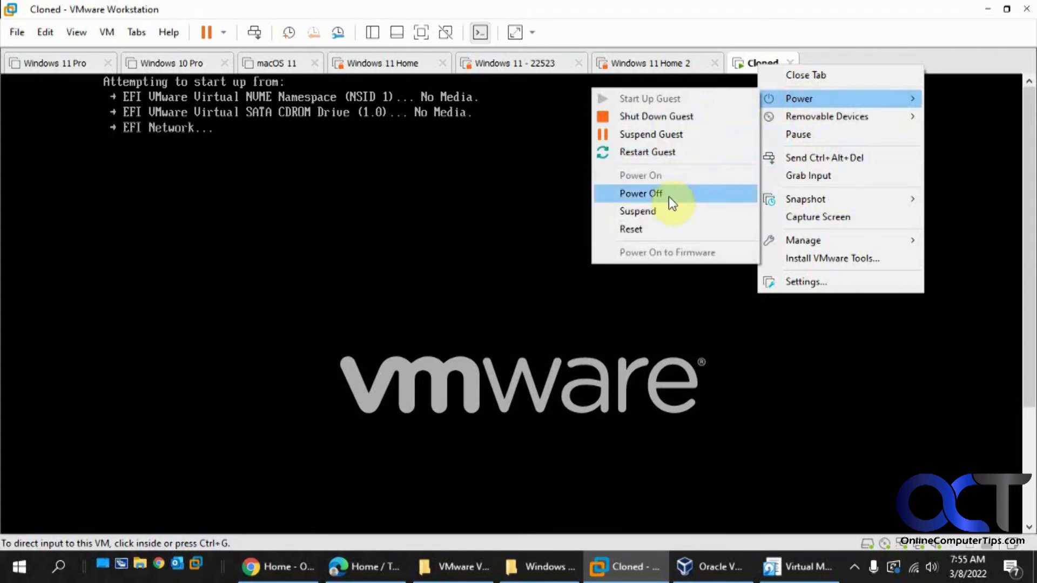
pyautogui.click(639, 194)
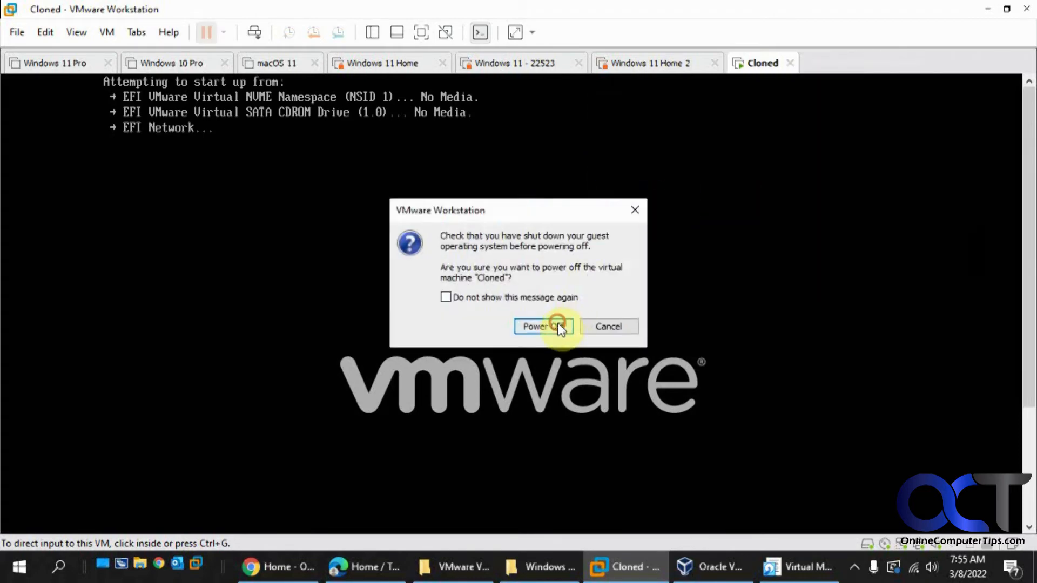
pyautogui.click(539, 326)
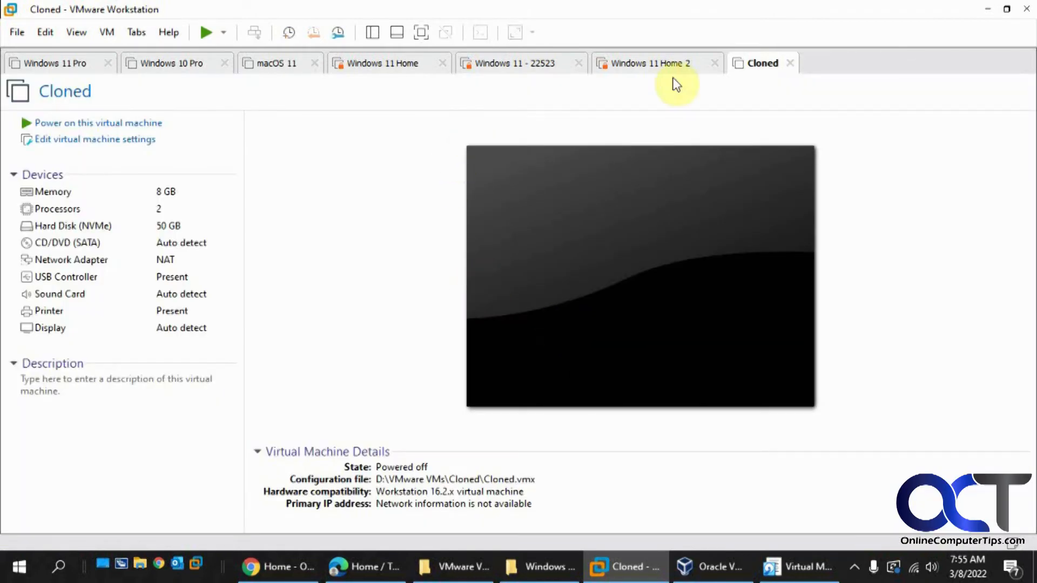
pyautogui.moveTo(807, 285)
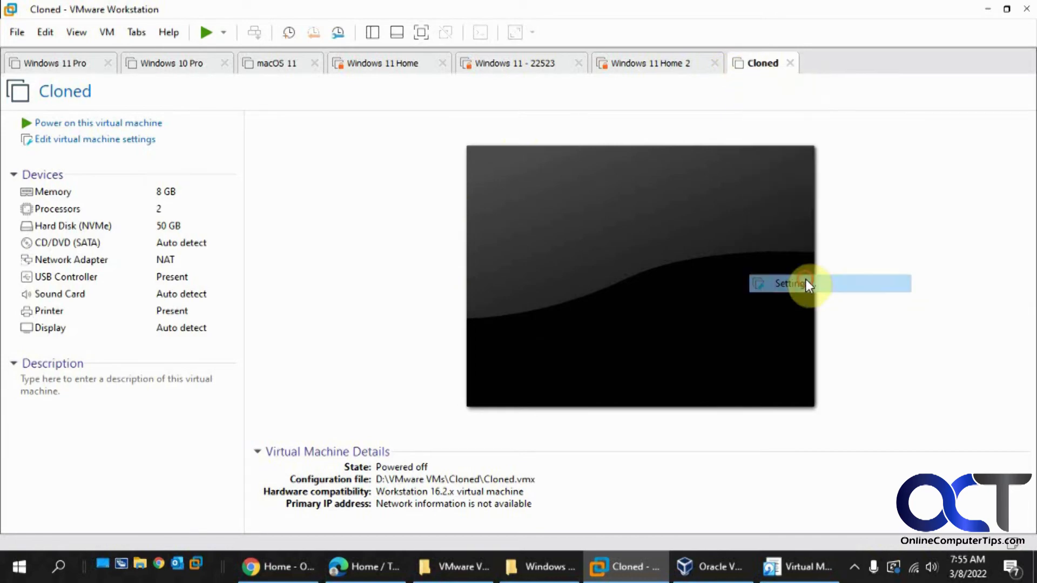
# Change the Cloned machine's firmware type from UEFI to BIOS in its settings
pyautogui.click(788, 284)
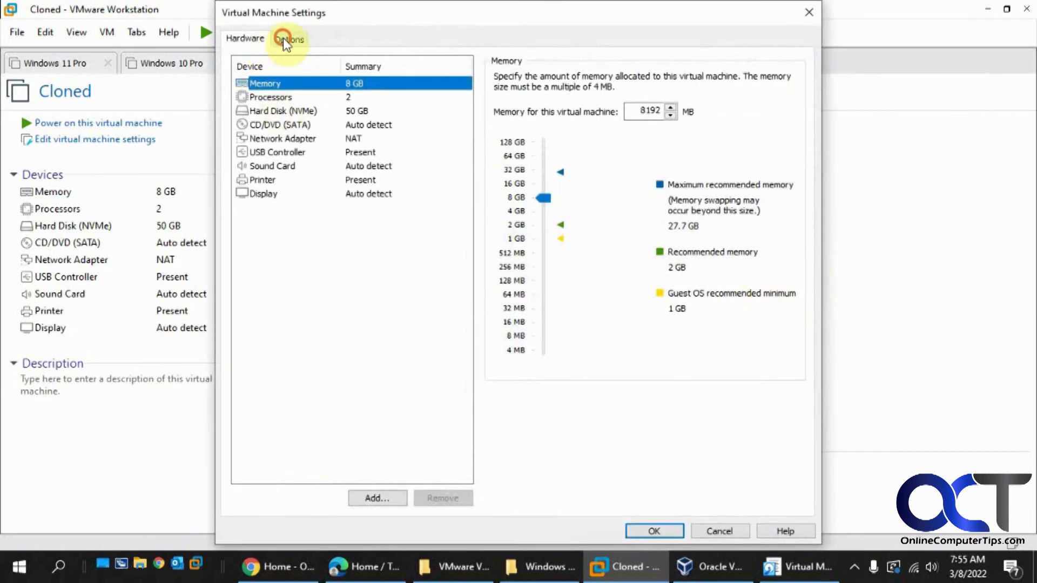
pyautogui.click(289, 39)
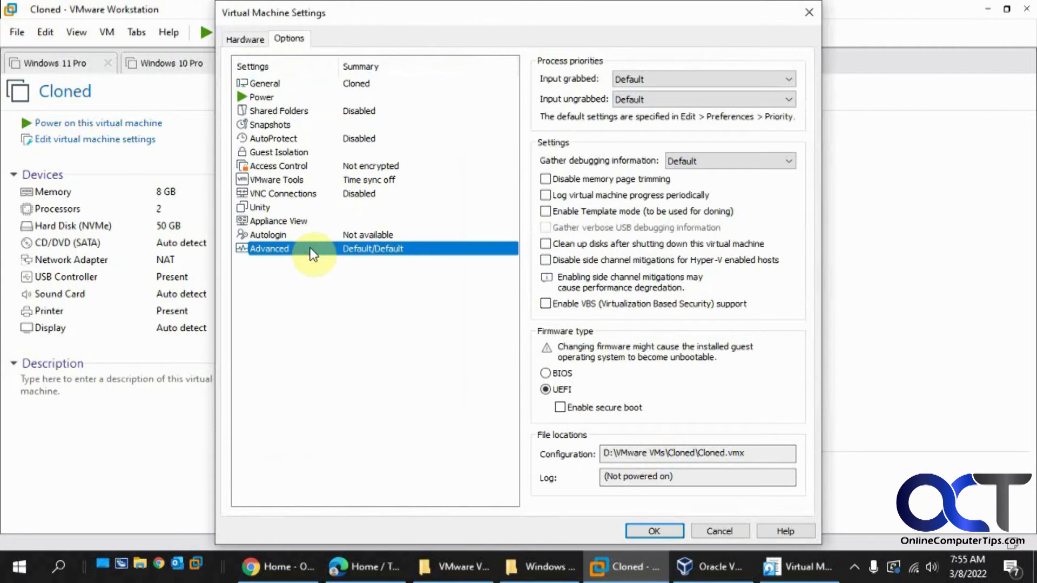
pyautogui.moveTo(573, 380)
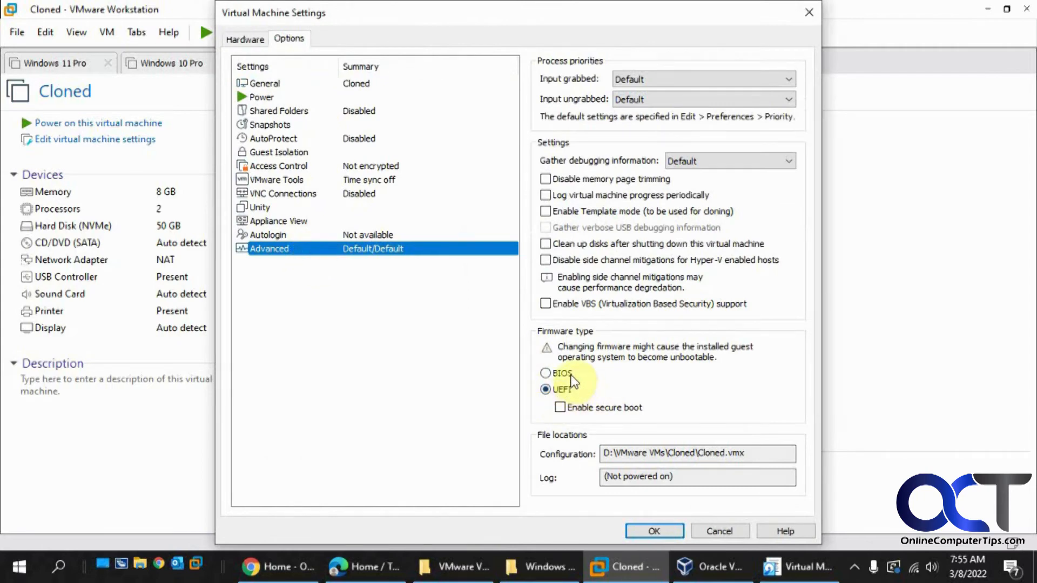
pyautogui.click(546, 373)
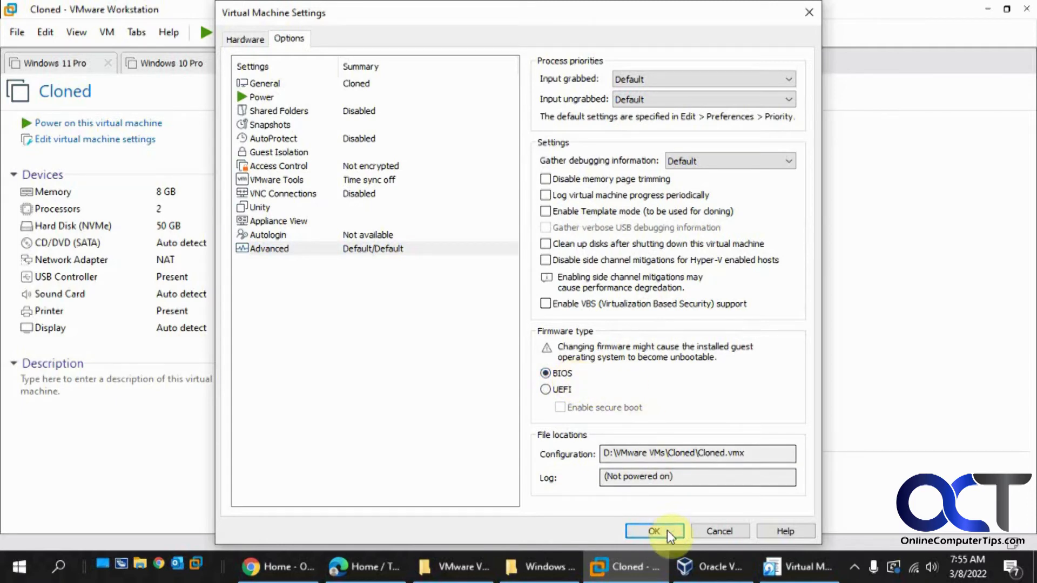
pyautogui.click(654, 531)
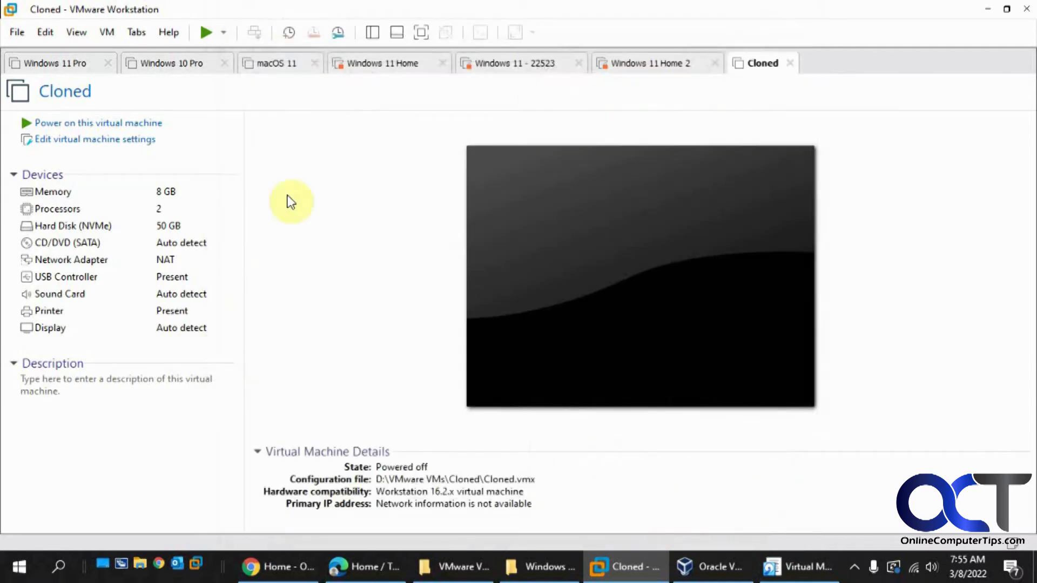
# Start Cloned, dismiss the side-channel hint, pass the lock screen and allow network discovery
pyautogui.click(99, 122)
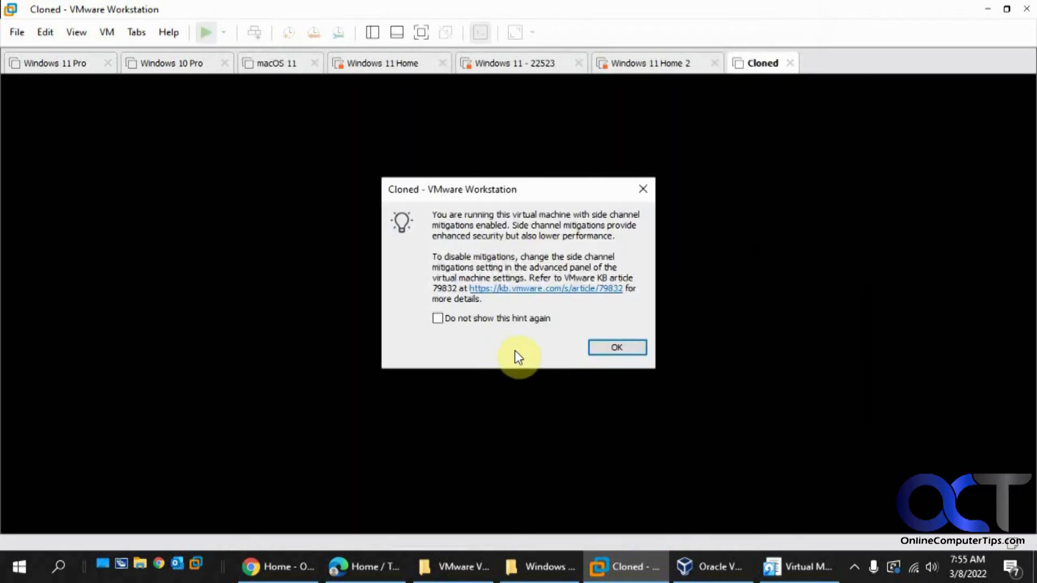
pyautogui.click(616, 347)
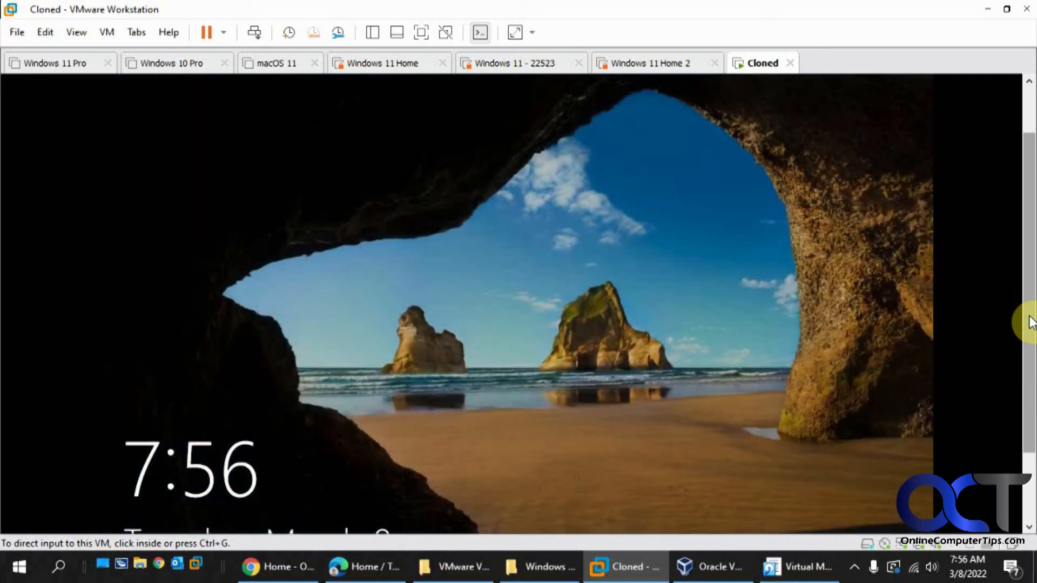
pyautogui.click(655, 324)
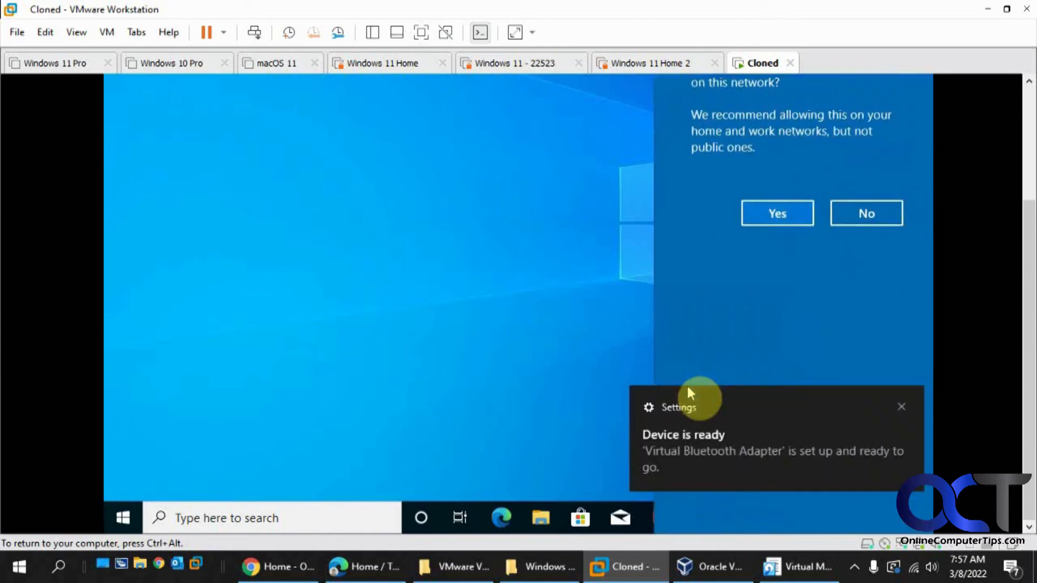
pyautogui.moveTo(1000, 349)
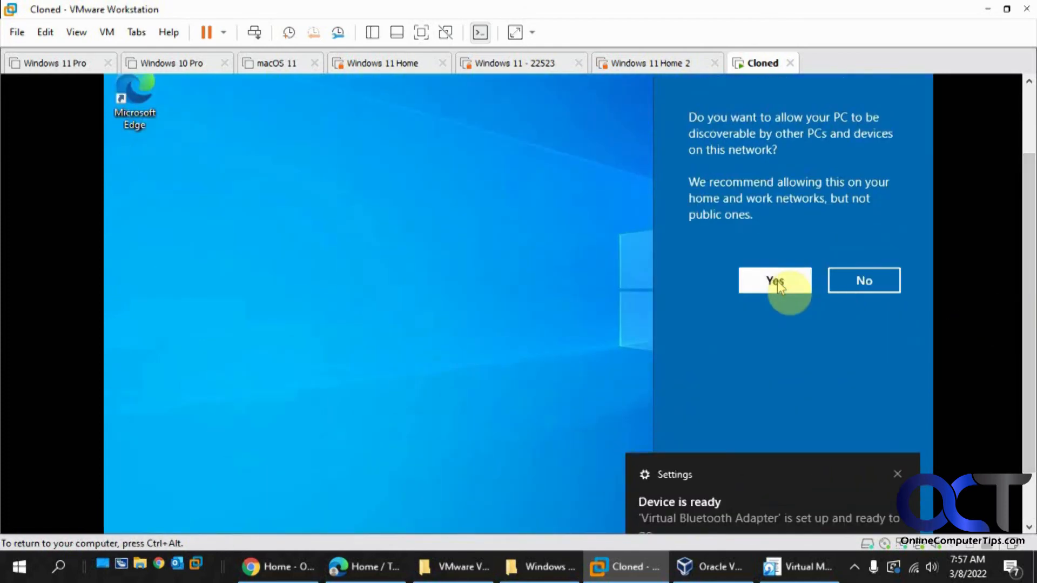
pyautogui.click(773, 281)
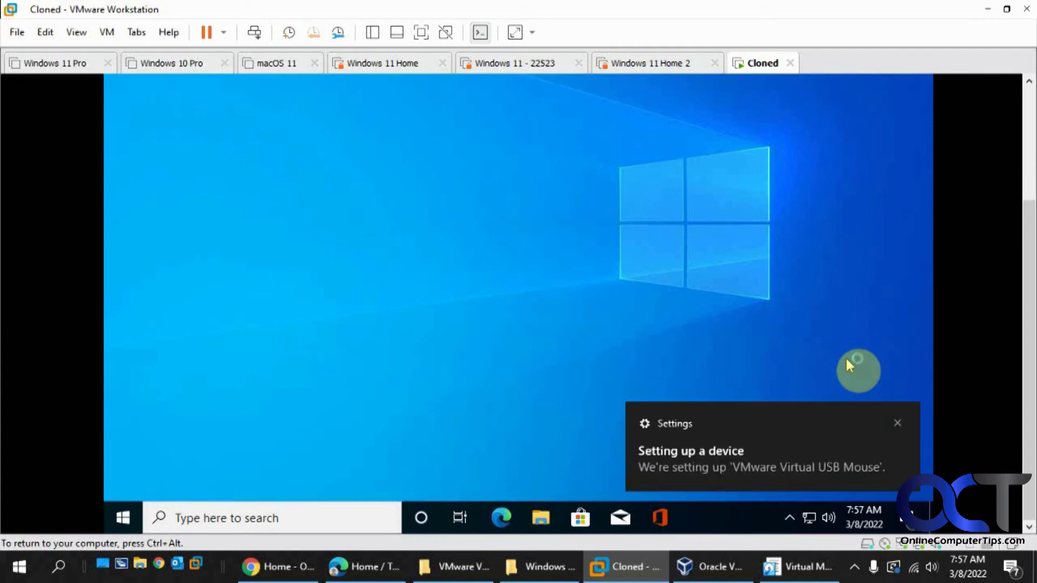
pyautogui.moveTo(859, 370)
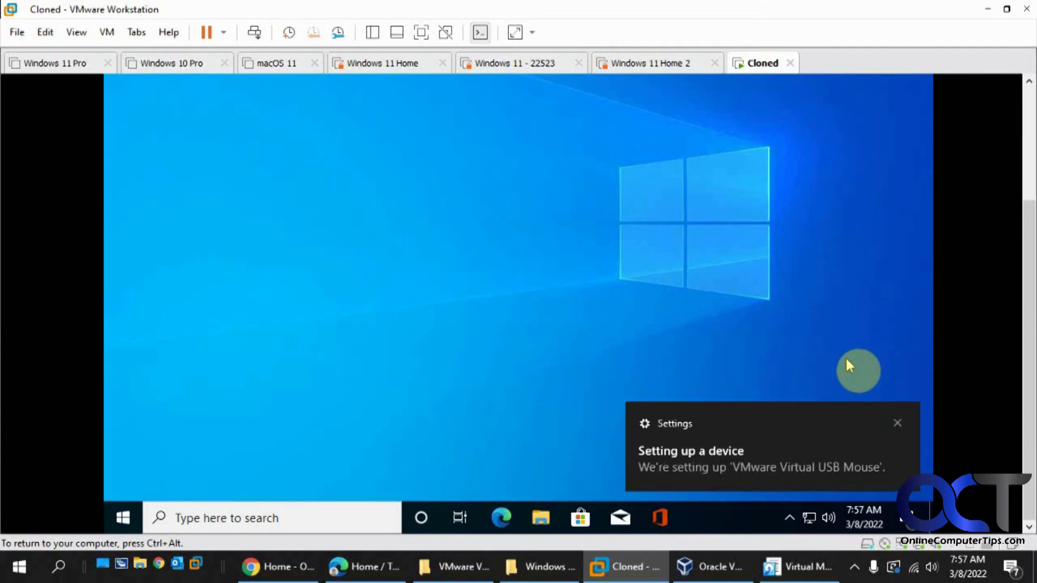
pyautogui.click(799, 567)
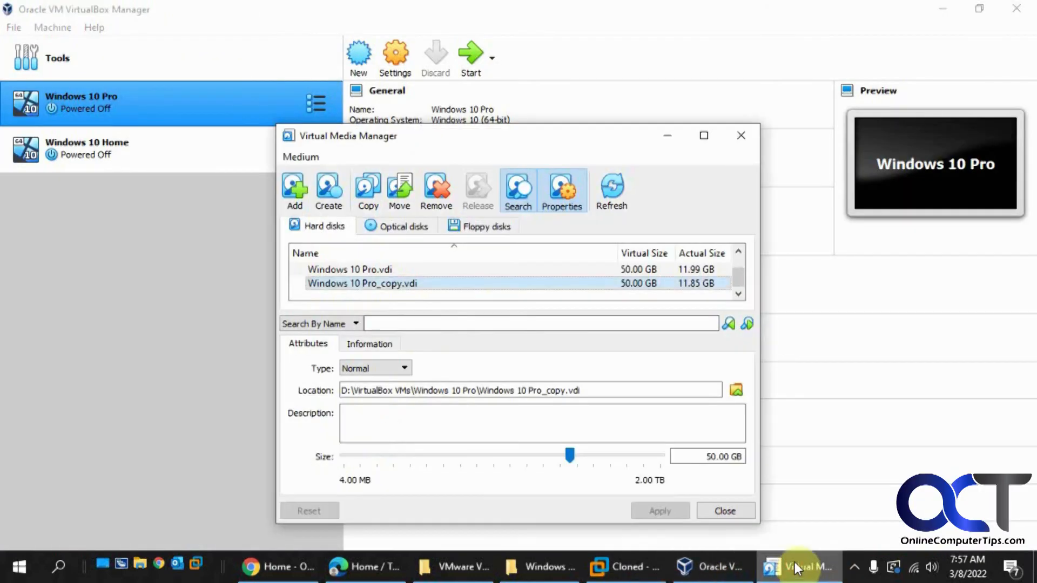
# Reopen Virtual Media Manager, begin copying Windows 10 Home.vdi, then cancel the copy
pyautogui.click(724, 511)
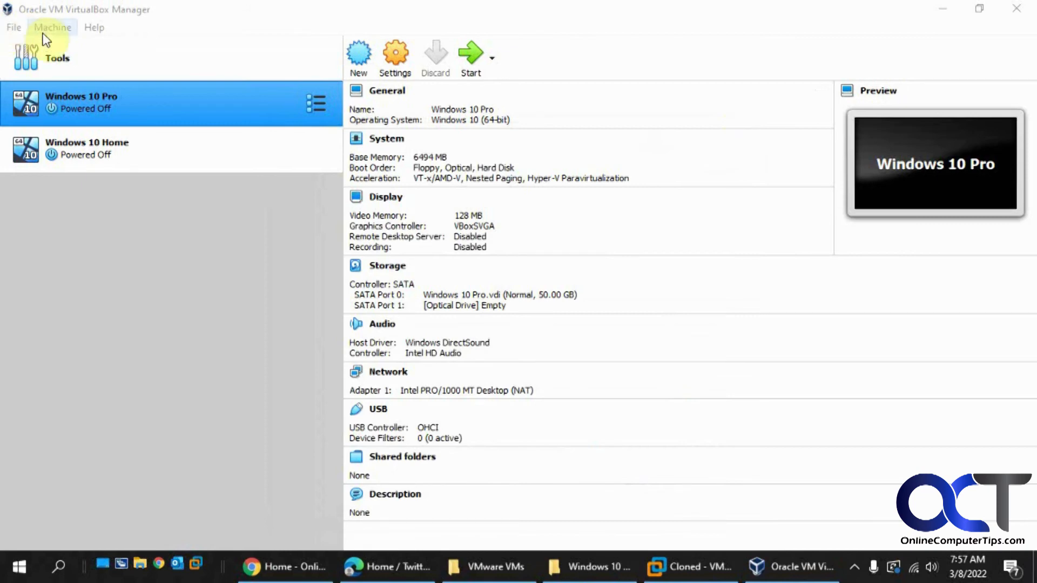
pyautogui.click(13, 27)
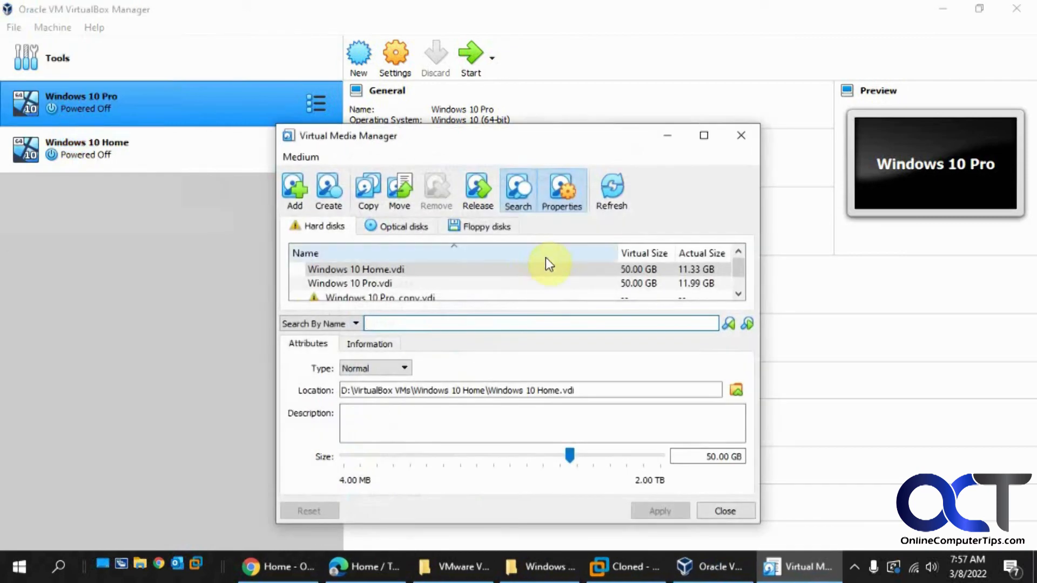
pyautogui.click(355, 269)
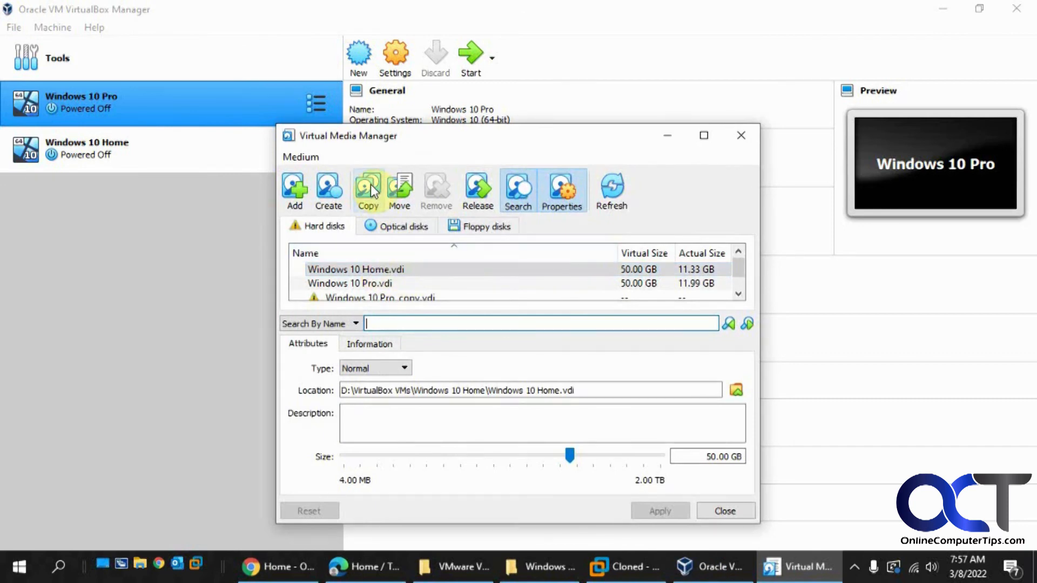
pyautogui.click(369, 190)
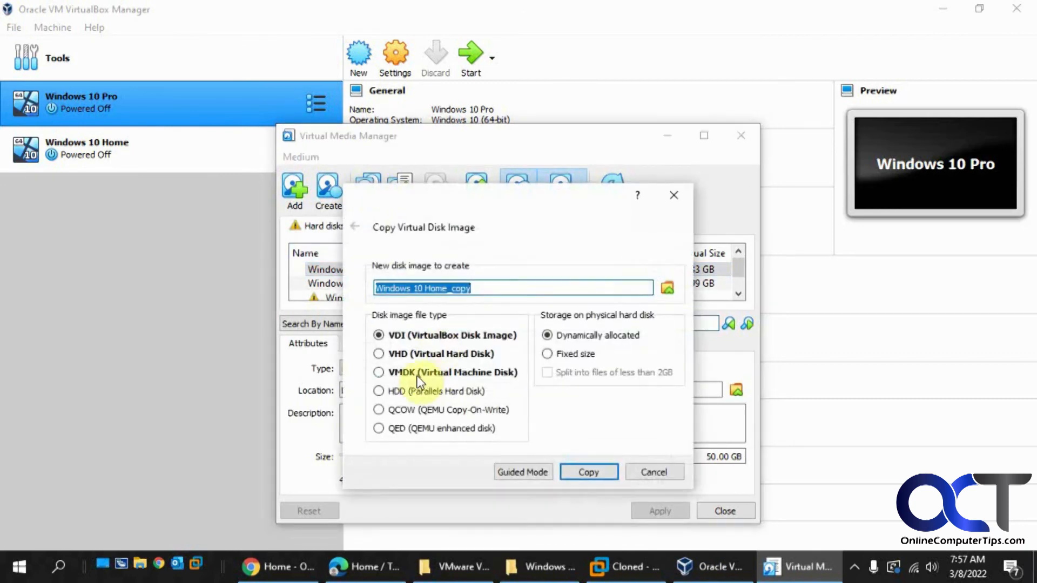
pyautogui.moveTo(542, 462)
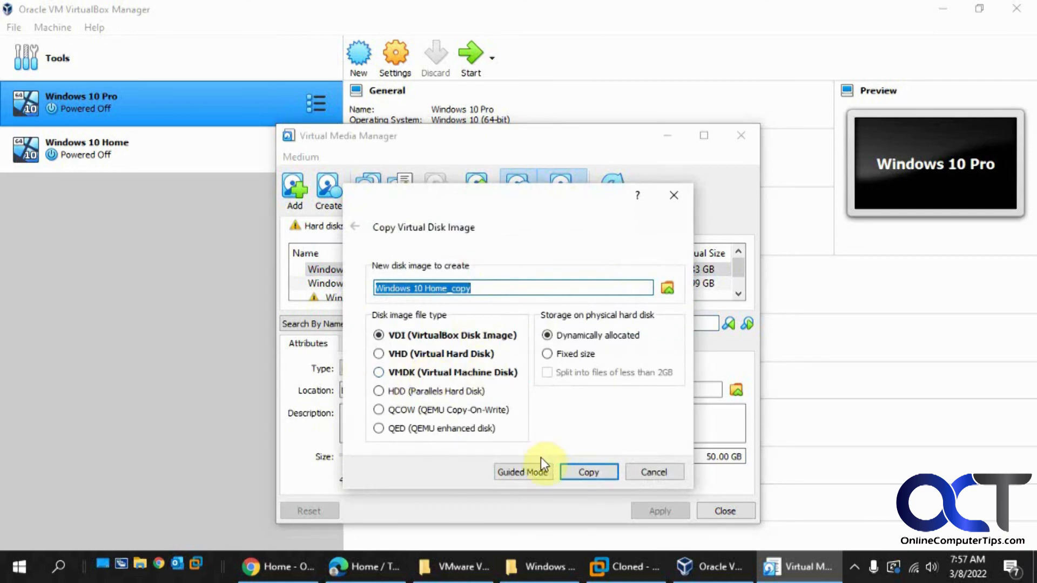
pyautogui.moveTo(553, 376)
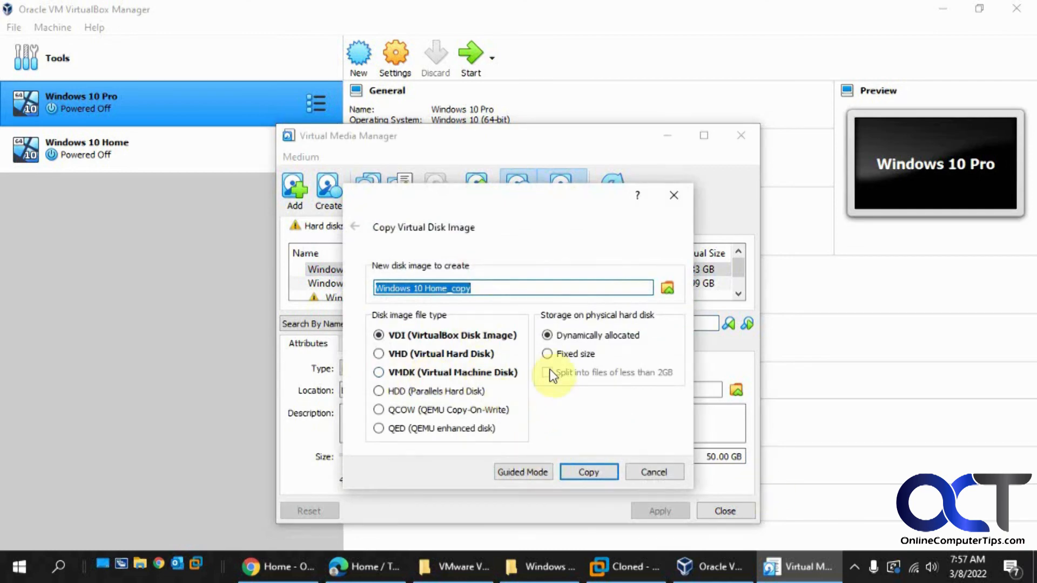
pyautogui.moveTo(555, 568)
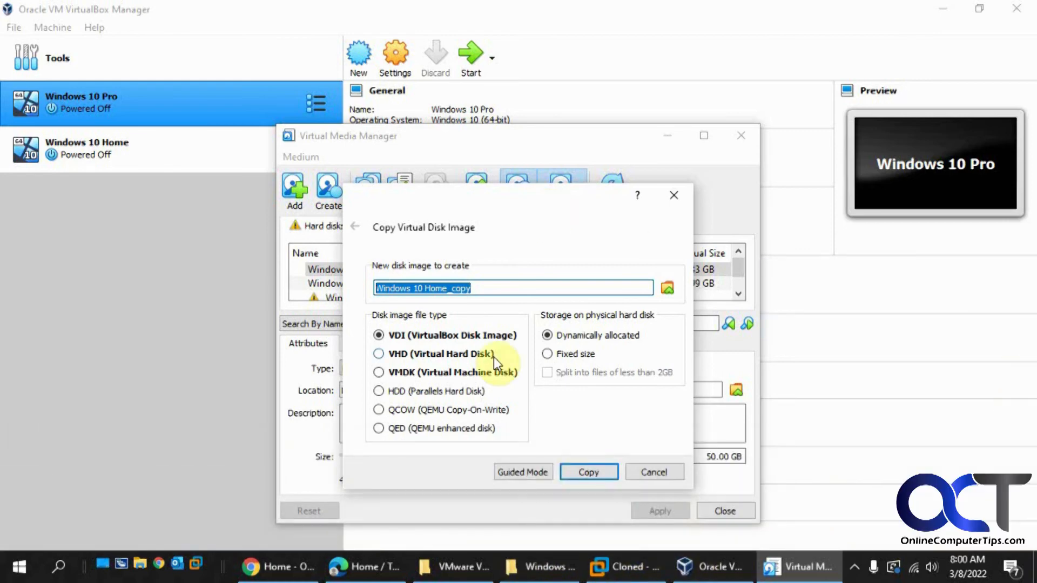
pyautogui.click(588, 472)
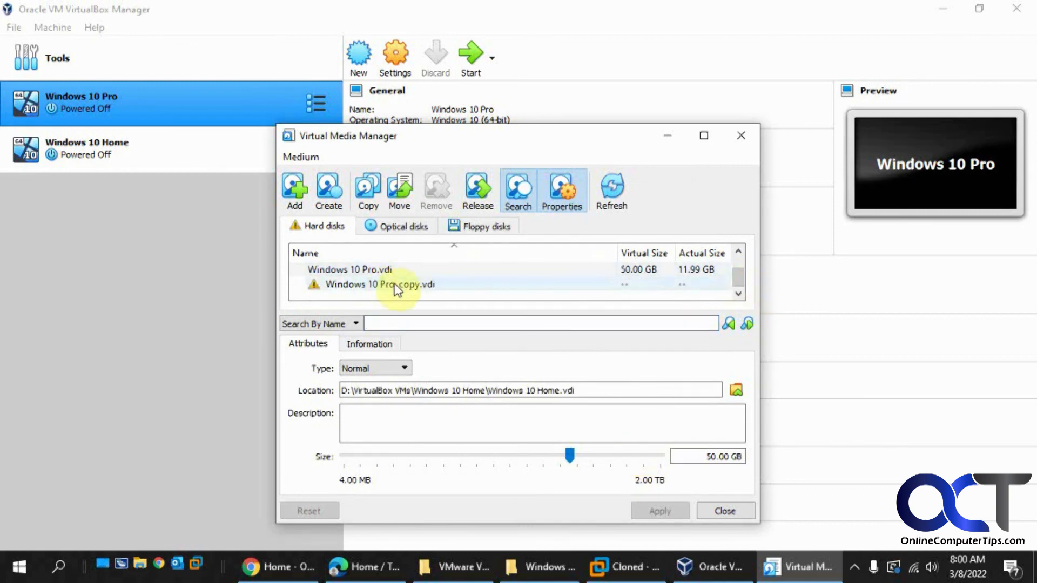
pyautogui.moveTo(337, 289)
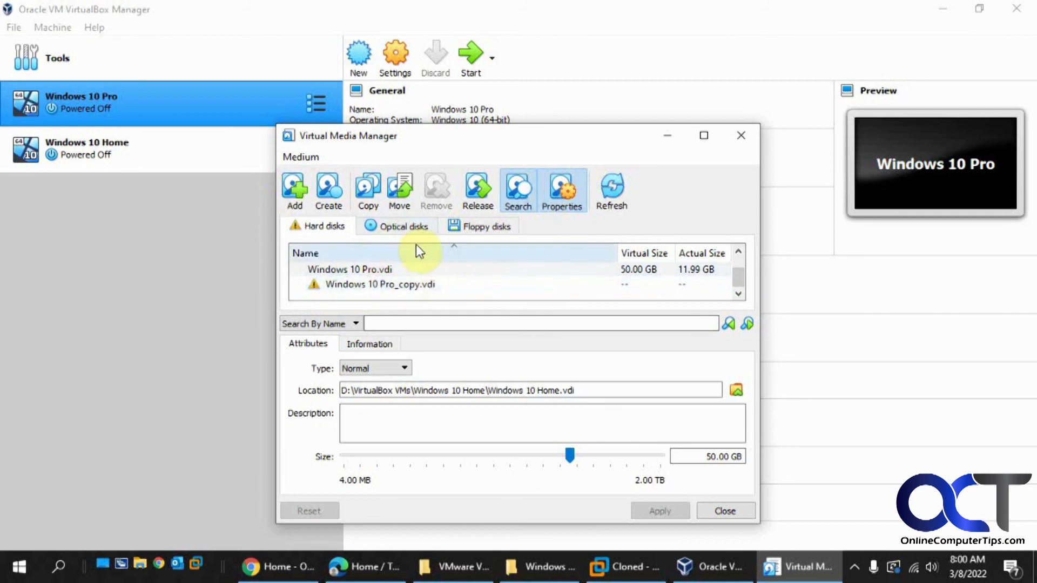
# Select the inaccessible Windows 10 Pro_copy.vdi entry and remove it from the list
pyautogui.click(379, 285)
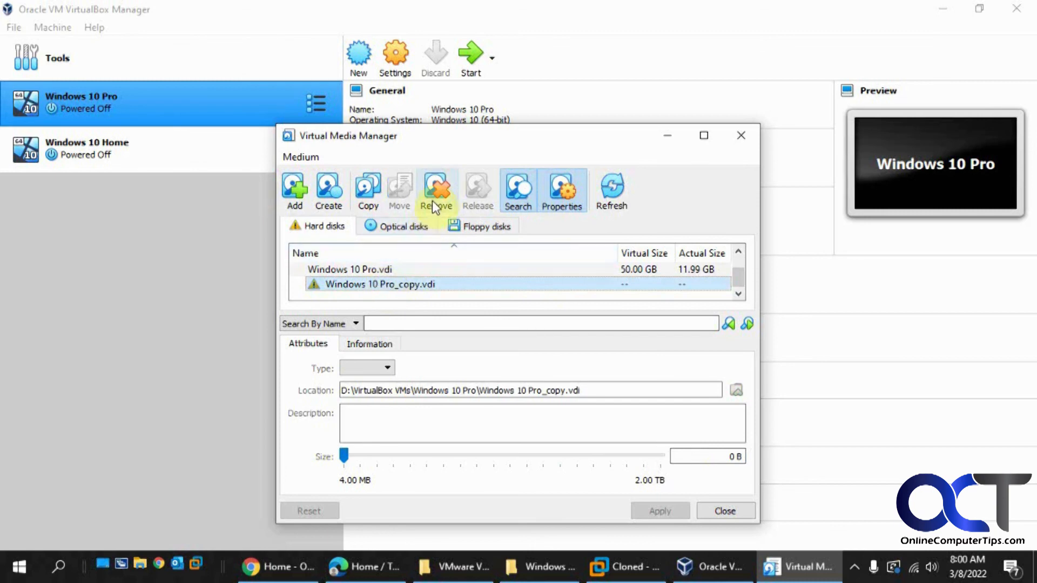
pyautogui.click(435, 190)
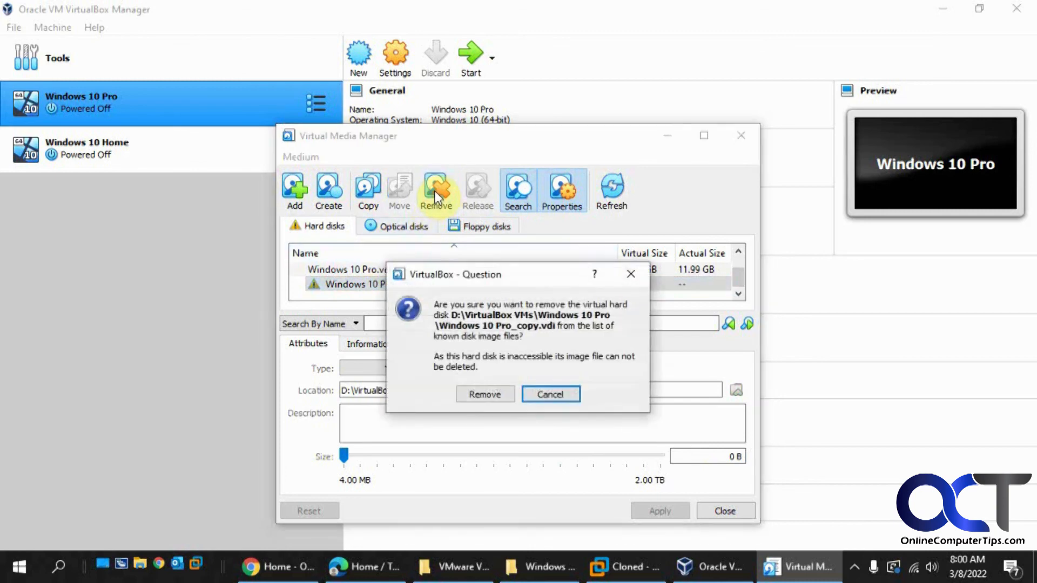
pyautogui.moveTo(530, 346)
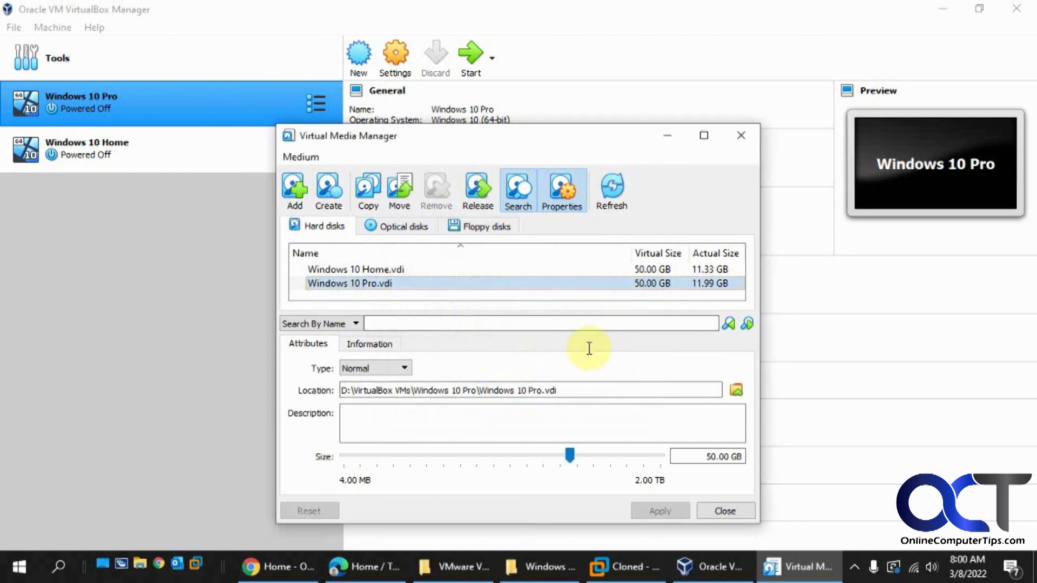
pyautogui.moveTo(517, 567)
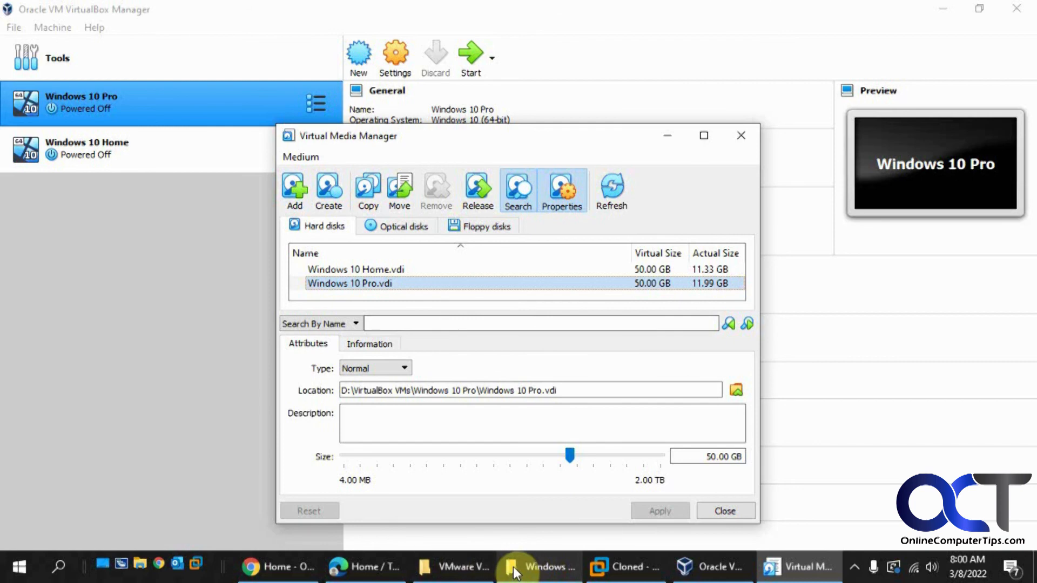
# Bring up the D:\VirtualBox VMs\Windows 10 Pro folder in File Explorer
pyautogui.click(538, 568)
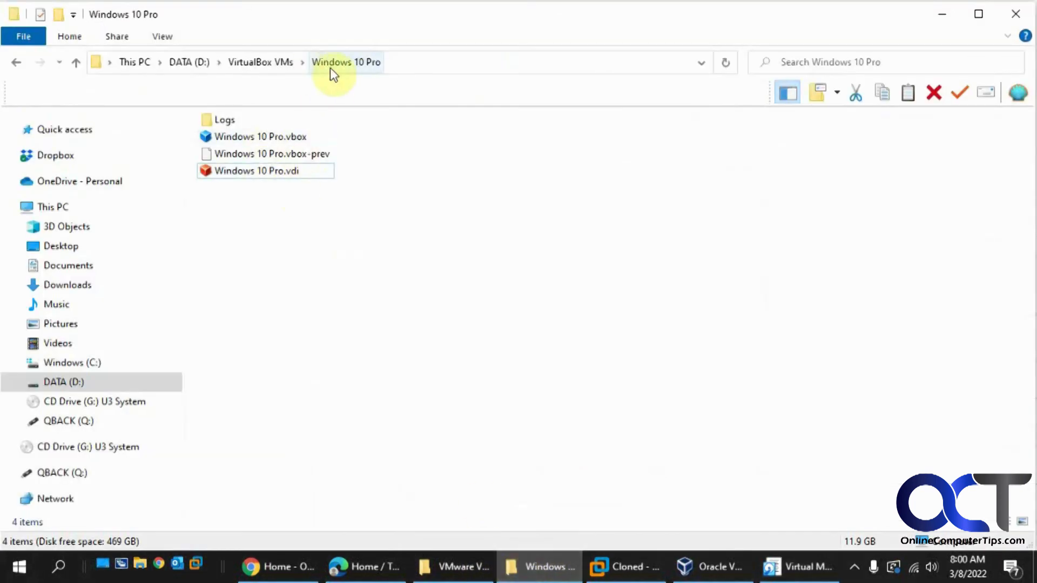
pyautogui.moveTo(387, 223)
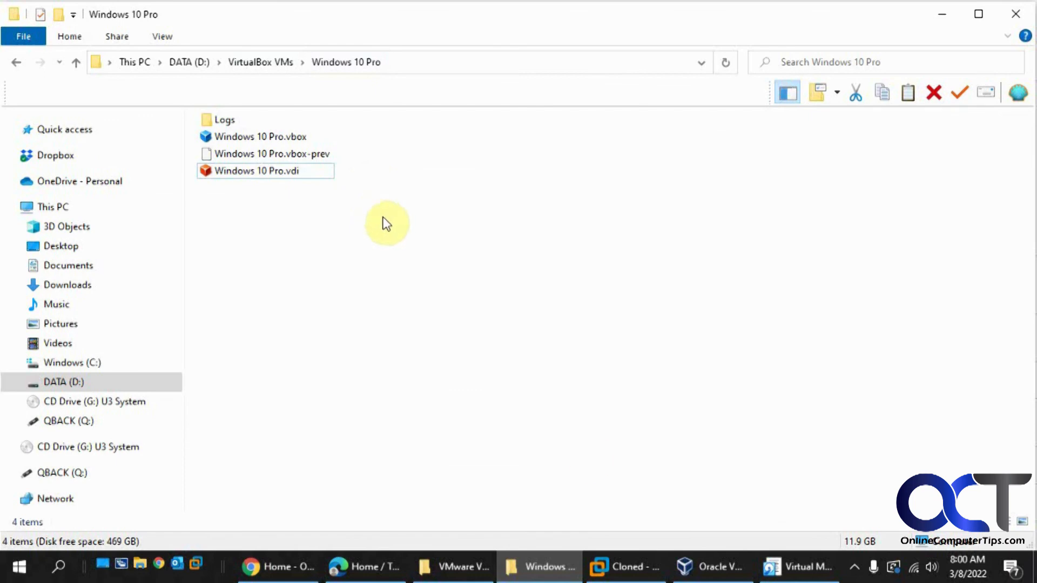
pyautogui.moveTo(543, 568)
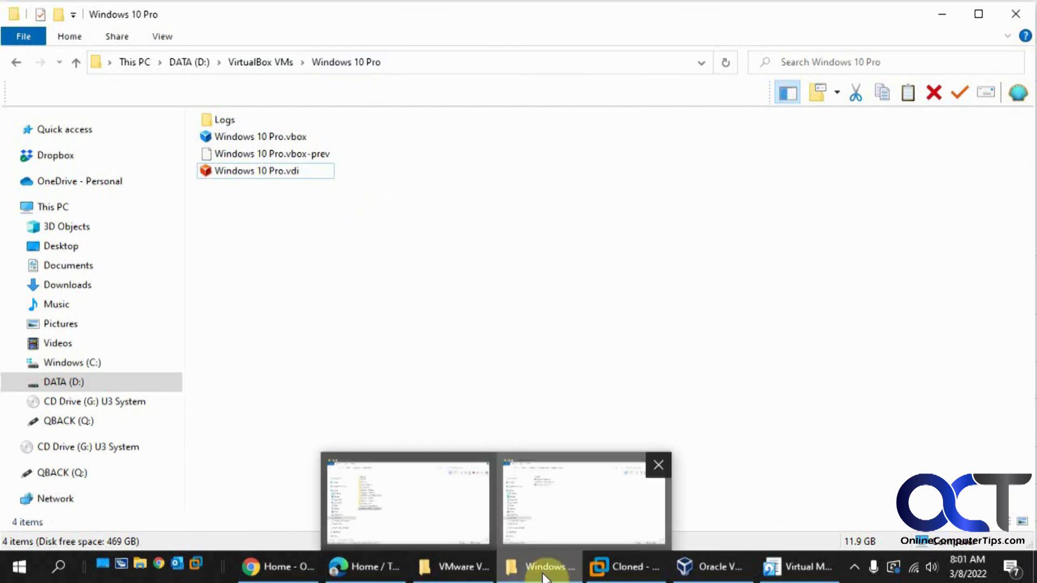